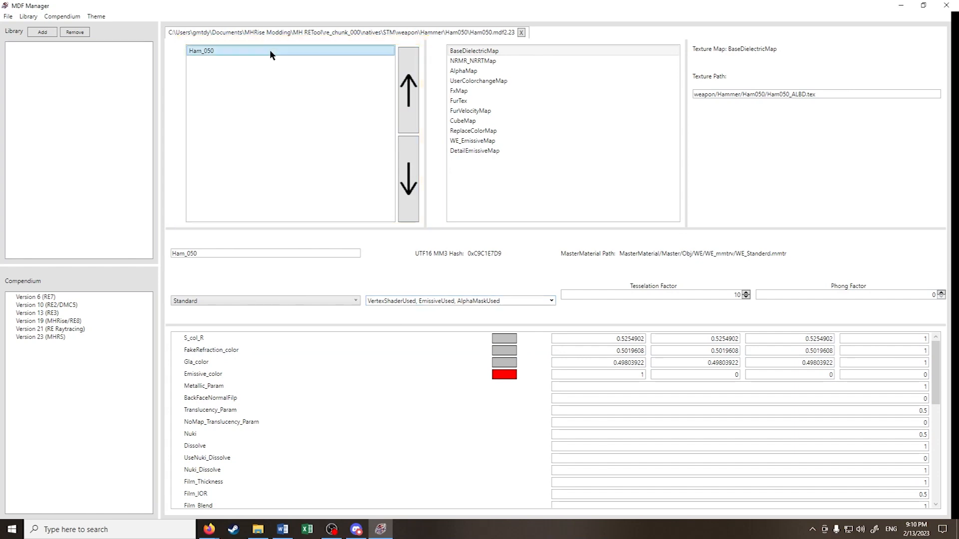
{"action": "mouse_move", "coordinate": [355, 103]}
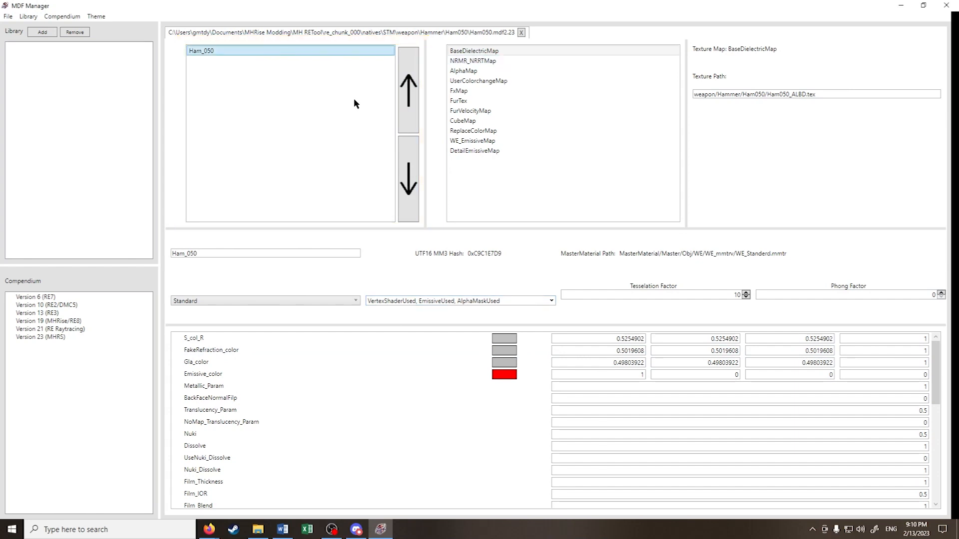
- Review the Ham_050 material's albedo and normal map texture paths in MDF Manager
{"action": "left_click", "coordinate": [464, 119]}
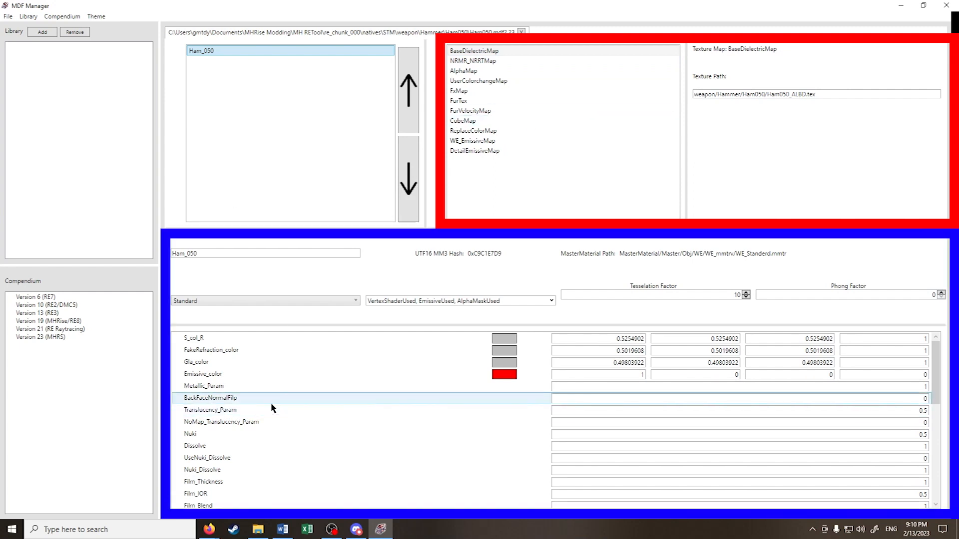
{"action": "left_click", "coordinate": [475, 50]}
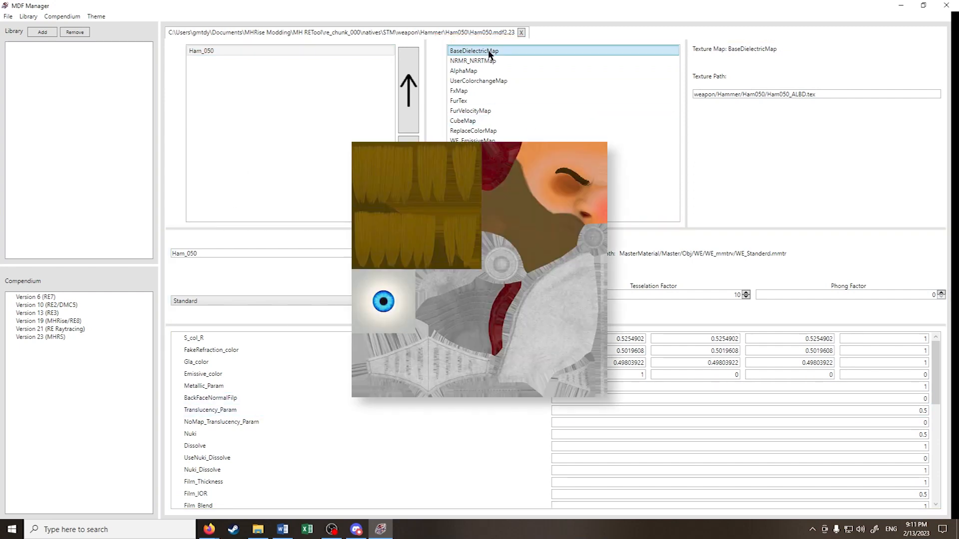
{"action": "left_click", "coordinate": [471, 60]}
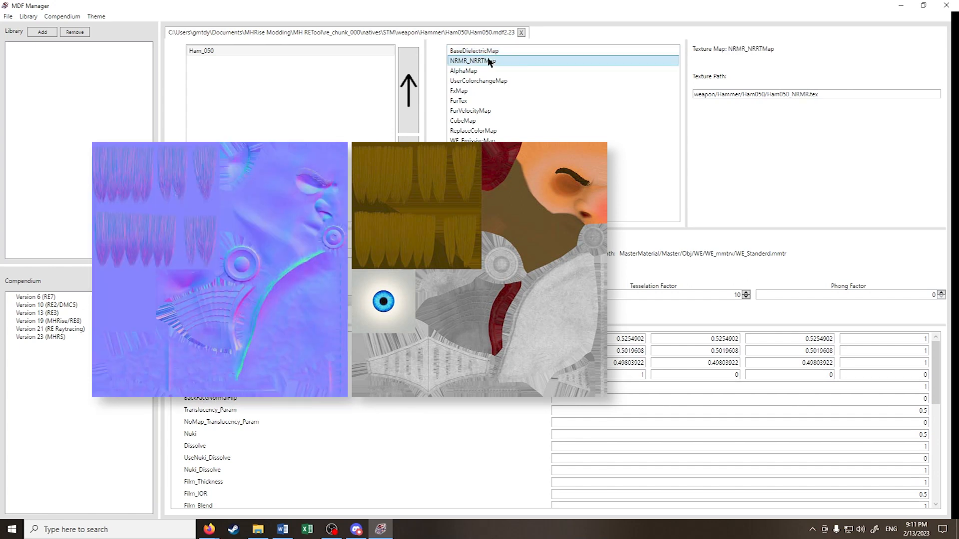
{"action": "left_click", "coordinate": [462, 70]}
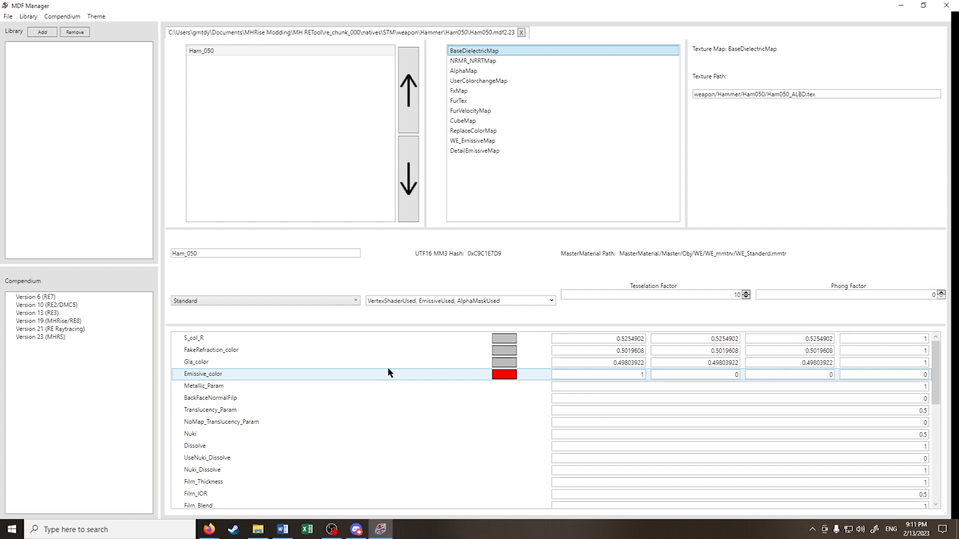
- Duplicate Ham050.mdf2.23 beside its textures and confirm the copy's new name
{"action": "left_click", "coordinate": [214, 362]}
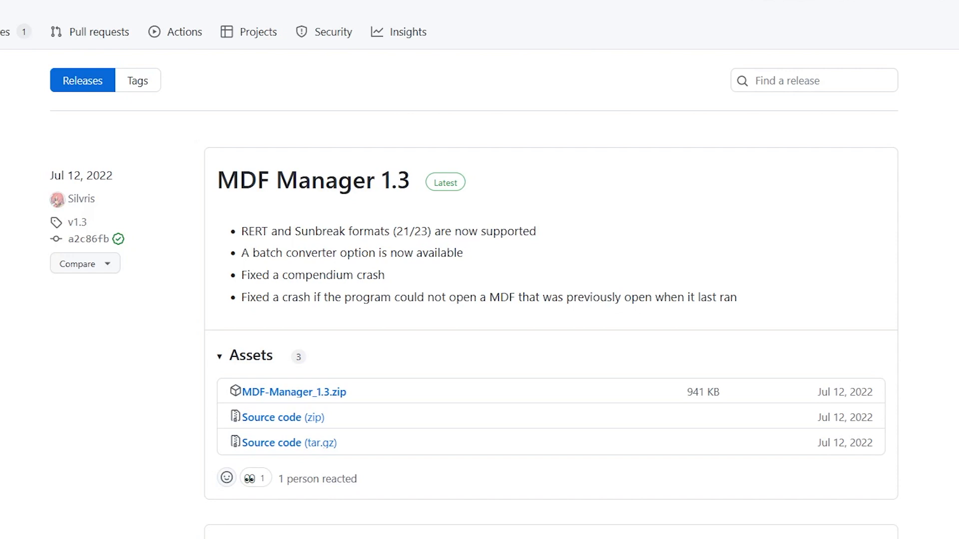
{"action": "mouse_move", "coordinate": [334, 400]}
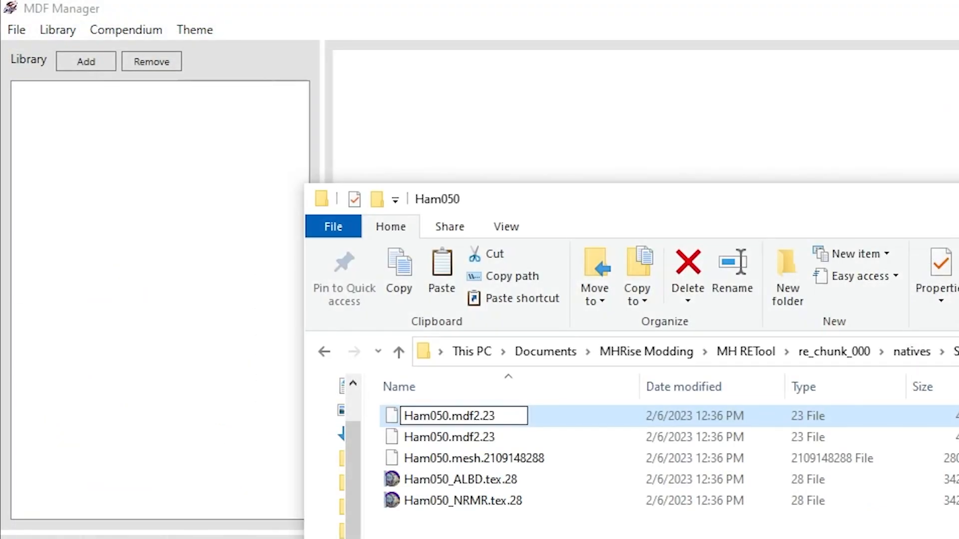
{"action": "key", "text": "Enter"}
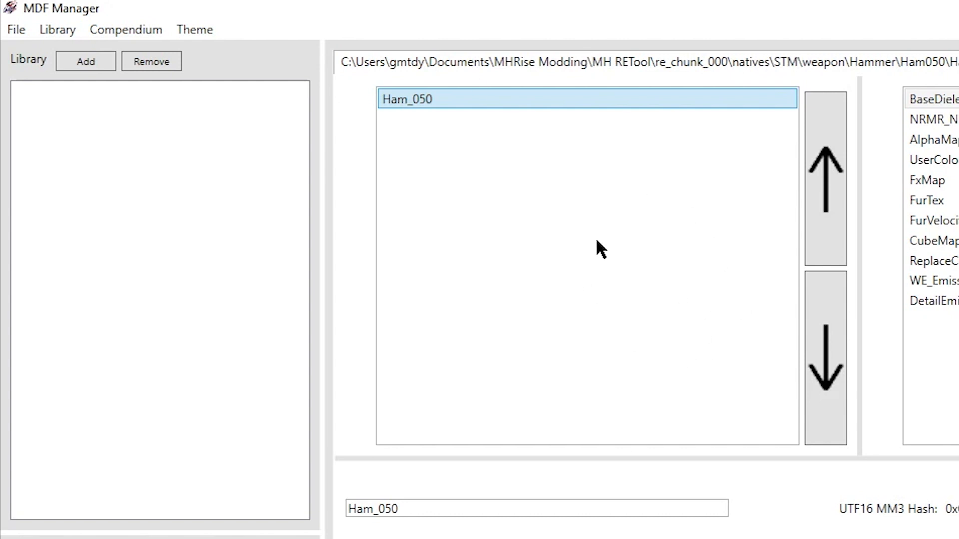
{"action": "mouse_move", "coordinate": [598, 215]}
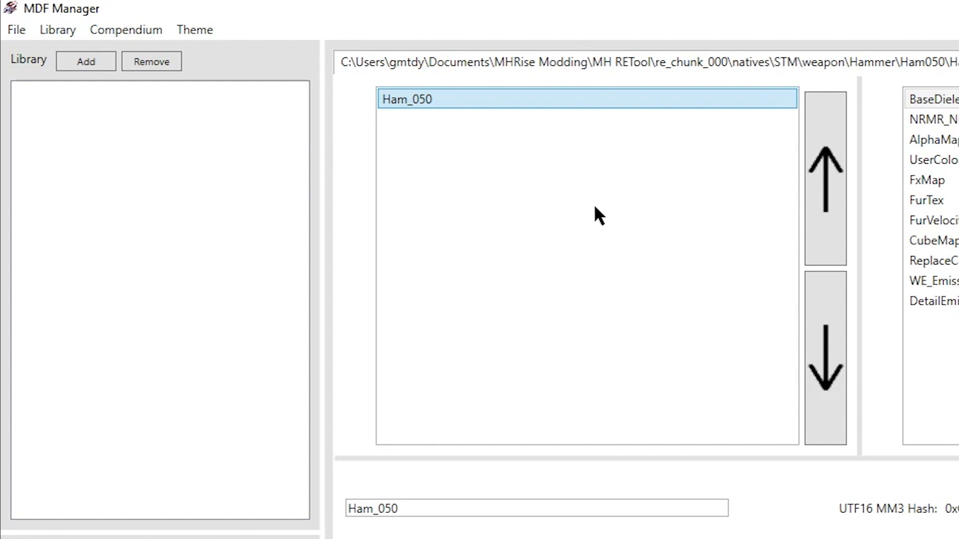
{"action": "mouse_move", "coordinate": [443, 222]}
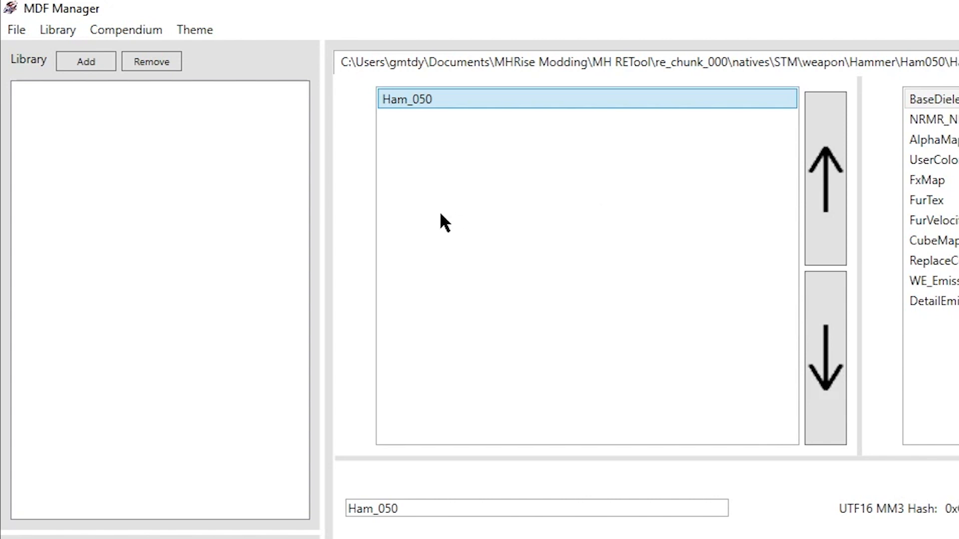
{"action": "mouse_move", "coordinate": [49, 56]}
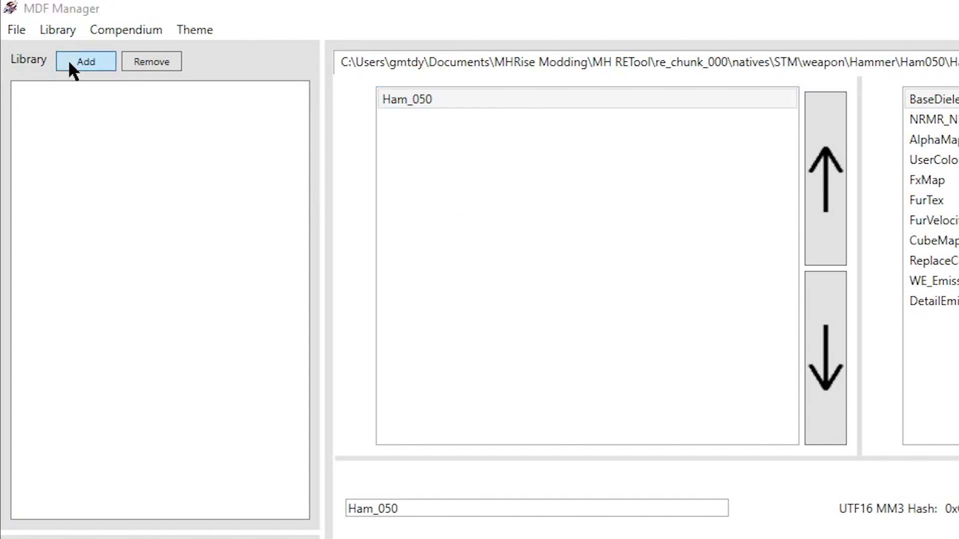
- Add the L_Bg065.mdf2.23 light bowgun material file to the library
{"action": "left_click", "coordinate": [86, 61]}
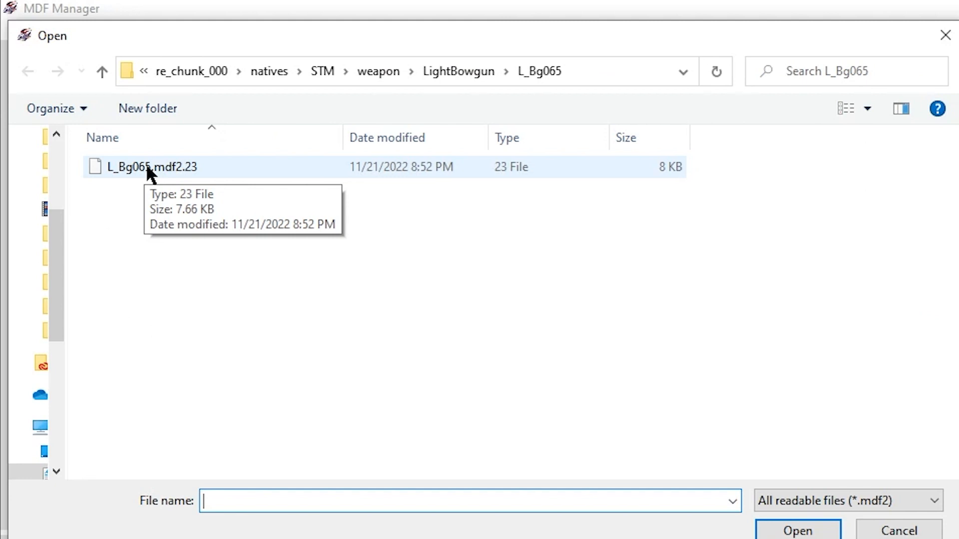
{"action": "mouse_move", "coordinate": [159, 178]}
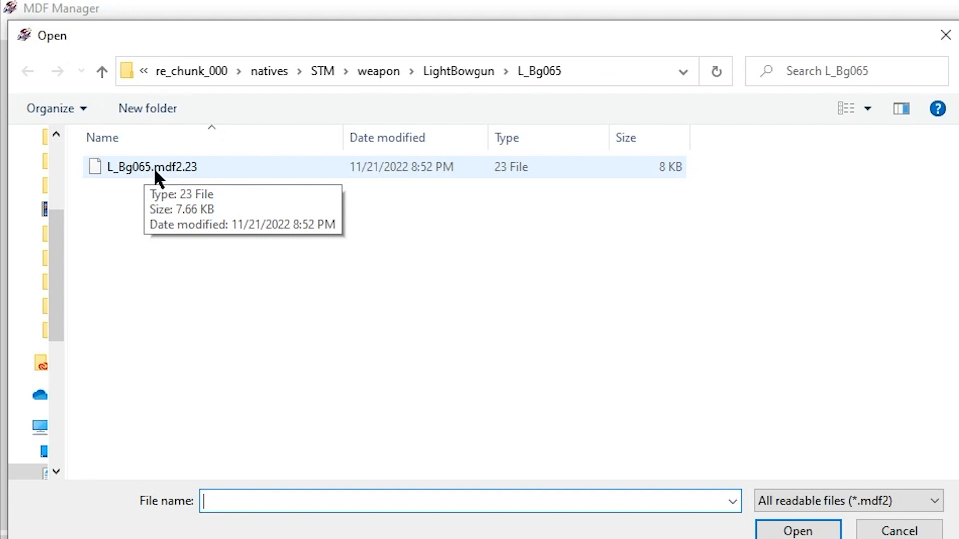
{"action": "left_click", "coordinate": [145, 167]}
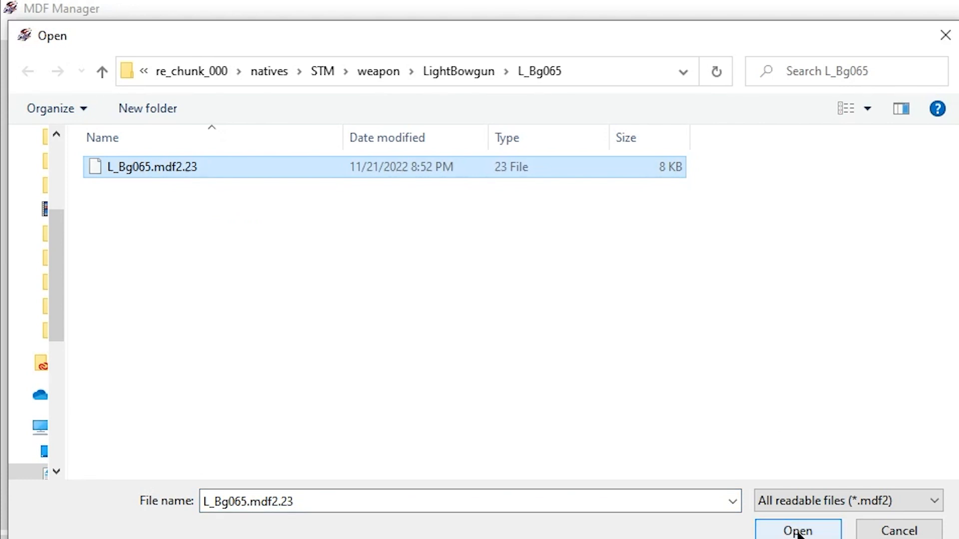
{"action": "left_click", "coordinate": [797, 533]}
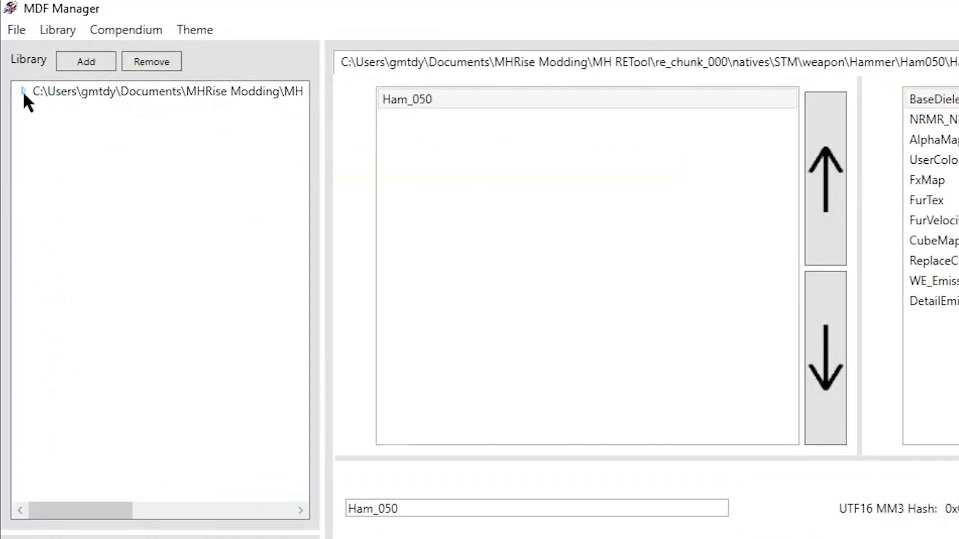
- Expand the library entry and add its L_Bg_065 material to the open file
{"action": "left_click", "coordinate": [24, 92]}
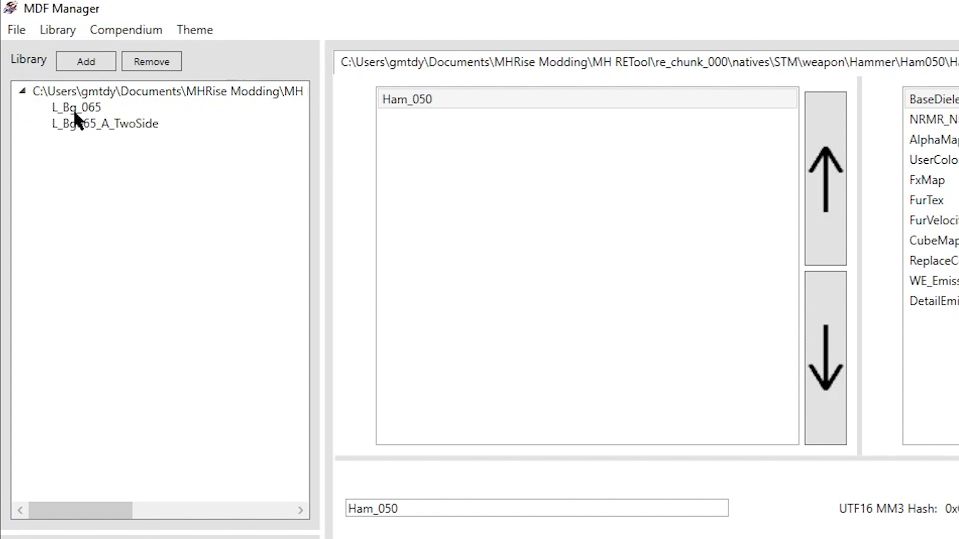
{"action": "mouse_move", "coordinate": [99, 115]}
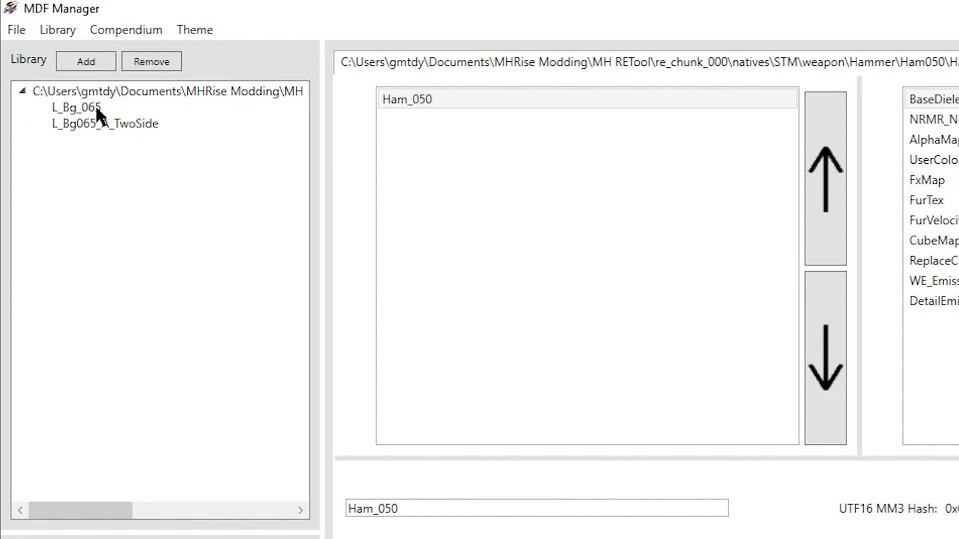
{"action": "left_click", "coordinate": [74, 106]}
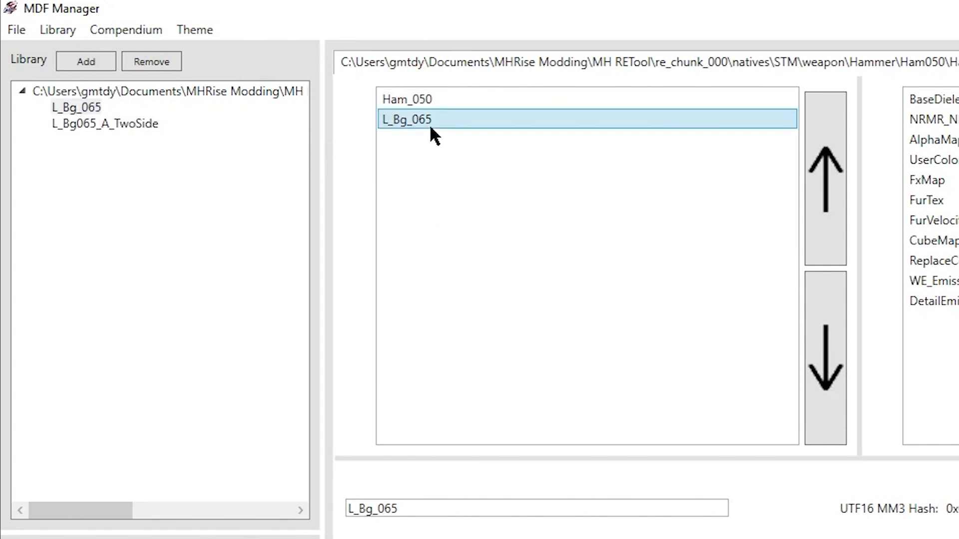
{"action": "mouse_move", "coordinate": [489, 124]}
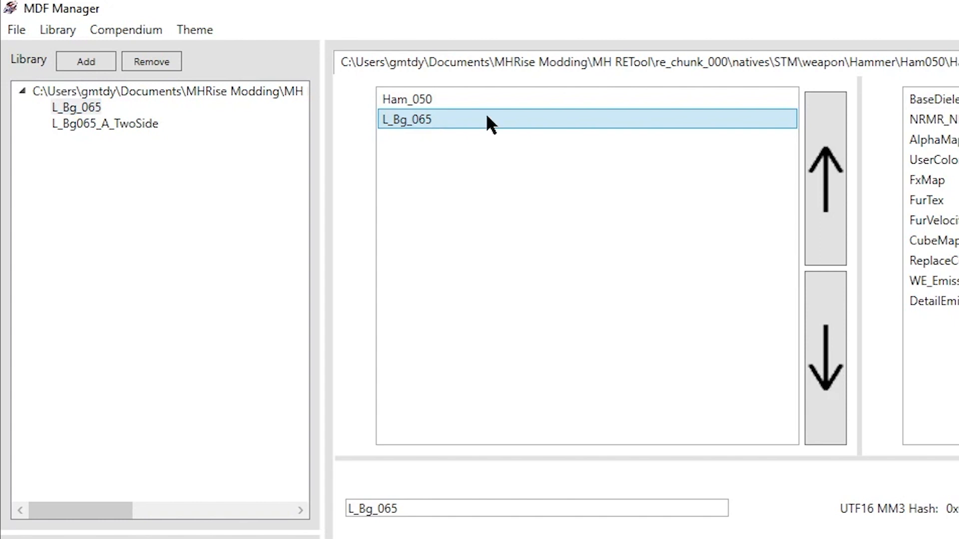
{"action": "mouse_move", "coordinate": [502, 125]}
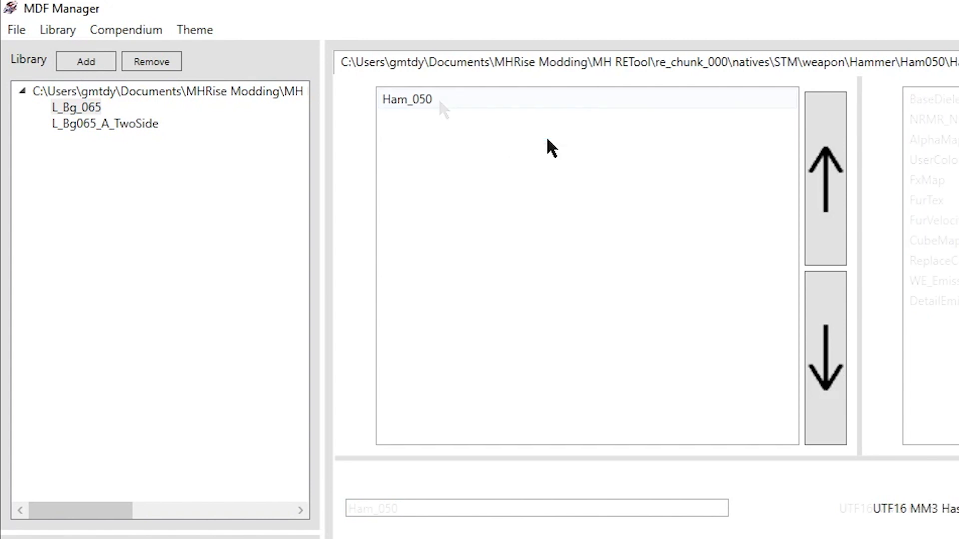
{"action": "left_click", "coordinate": [407, 99]}
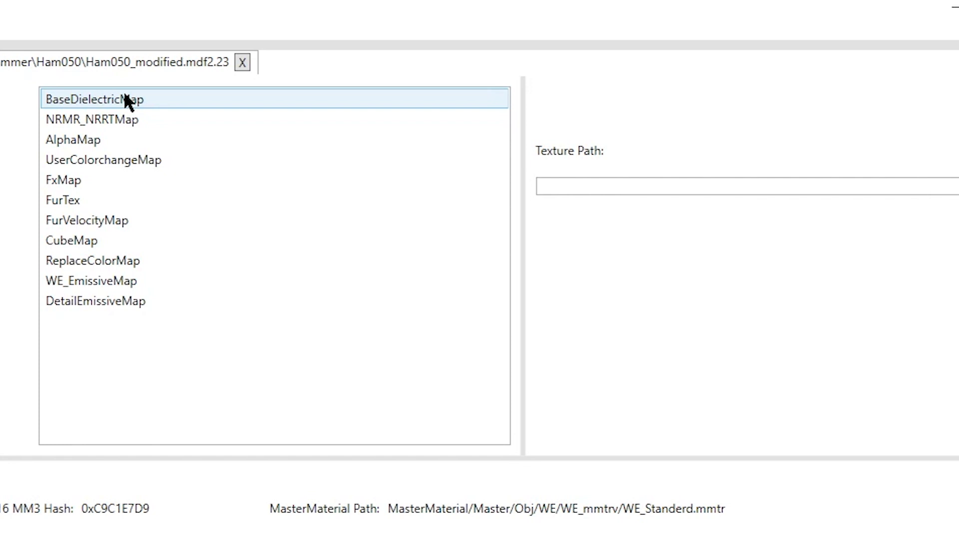
- Display the albedo, normal and NRMR texture paths, ending on weapon/Hammer/Ham050/Ham050_NRMR.tex
{"action": "left_click", "coordinate": [92, 99]}
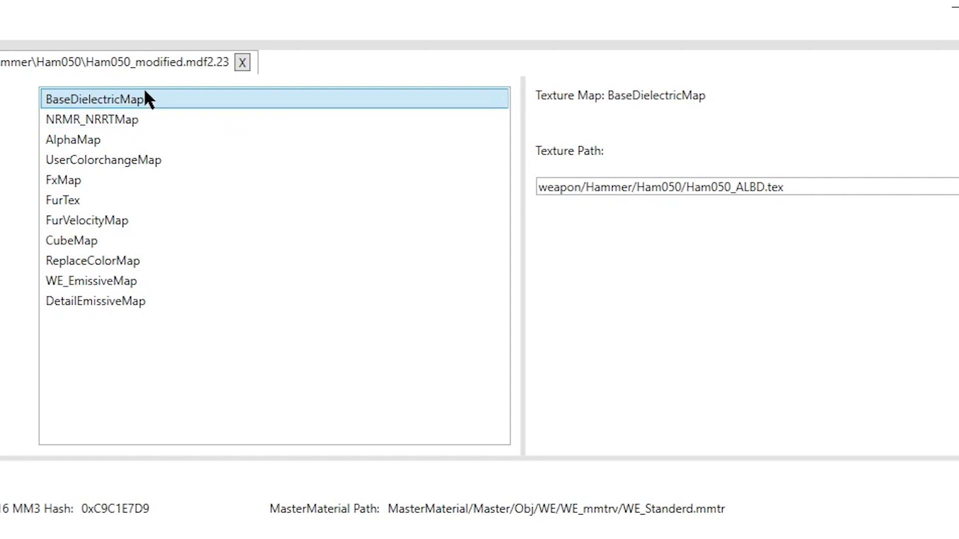
{"action": "mouse_move", "coordinate": [165, 101]}
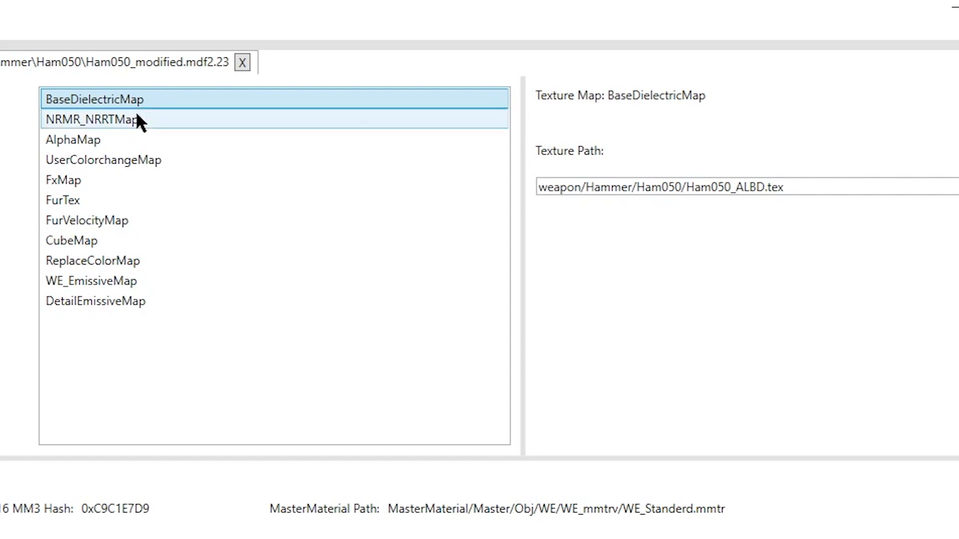
{"action": "left_click", "coordinate": [92, 120]}
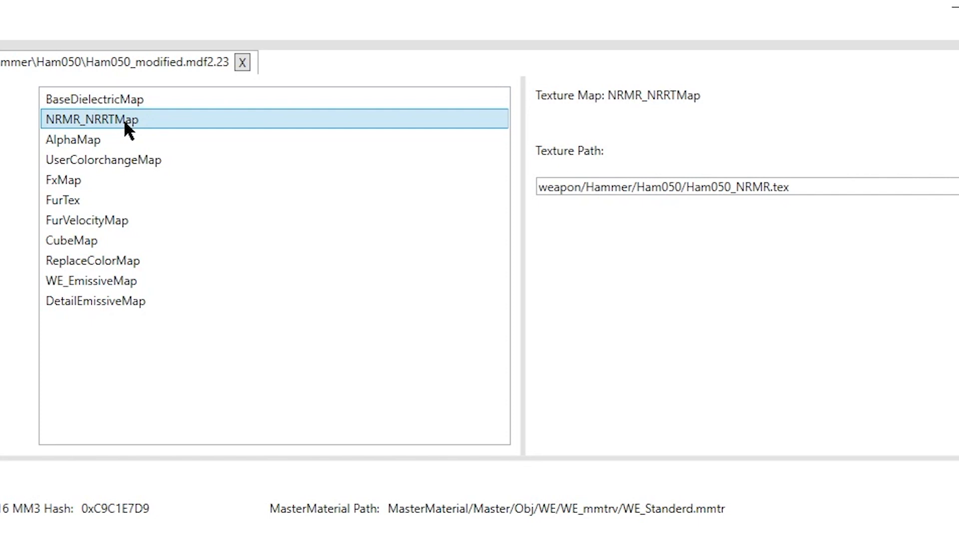
{"action": "mouse_move", "coordinate": [144, 136]}
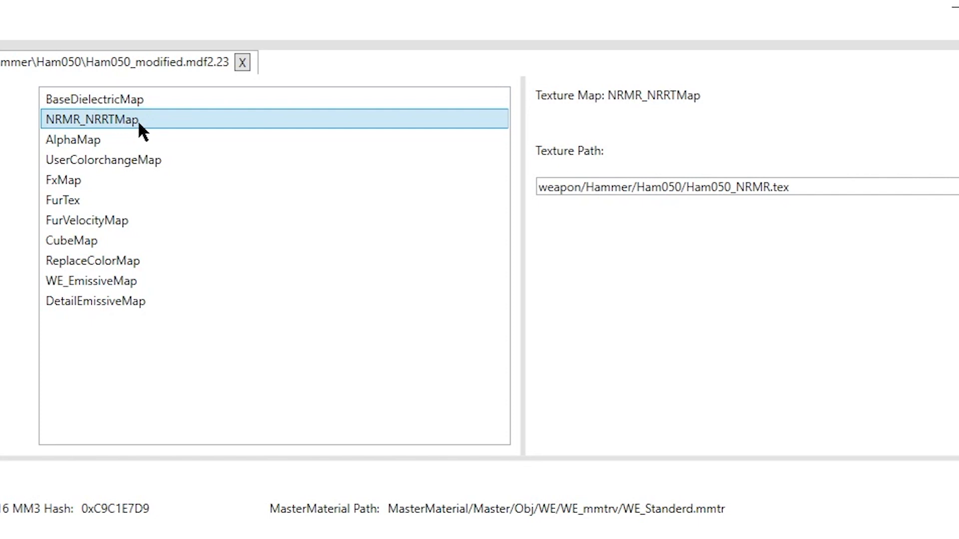
{"action": "left_click", "coordinate": [90, 99]}
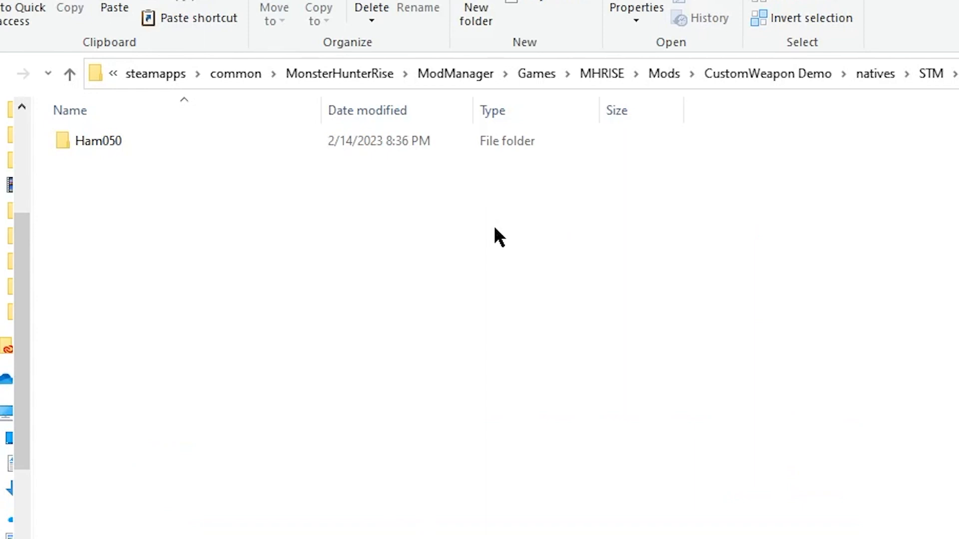
- Bring up file options inside the mod's STM folder holding Ham050
{"action": "right_click", "coordinate": [496, 242]}
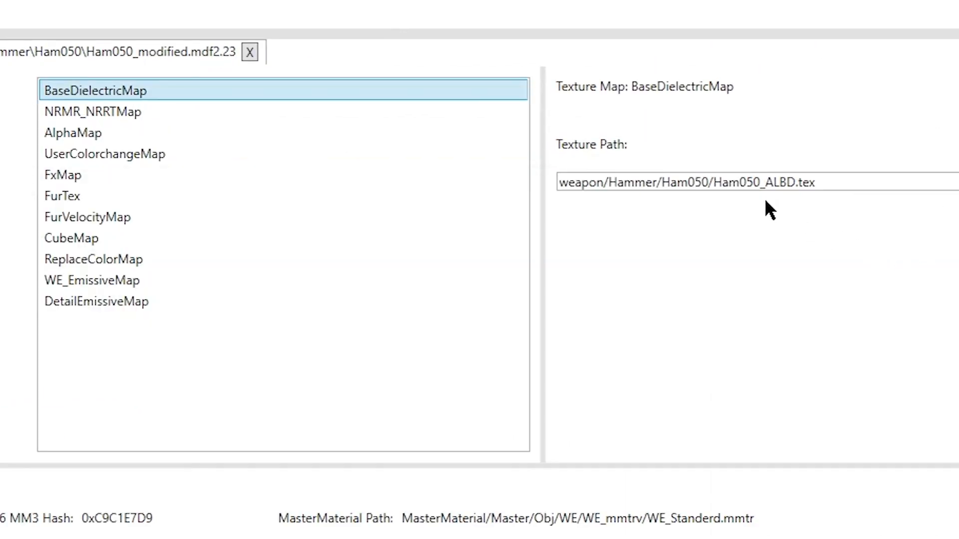
- Point the BaseDielectricMap and NRMR paths at weapon/Hammer/pan_textures and save the material file
{"action": "left_click", "coordinate": [710, 182]}
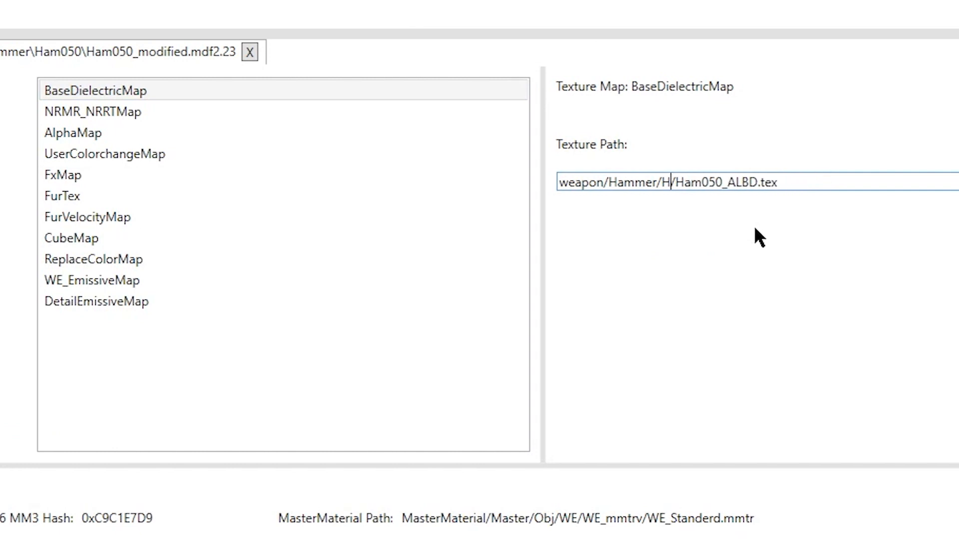
{"action": "type", "text": "pan_textures"}
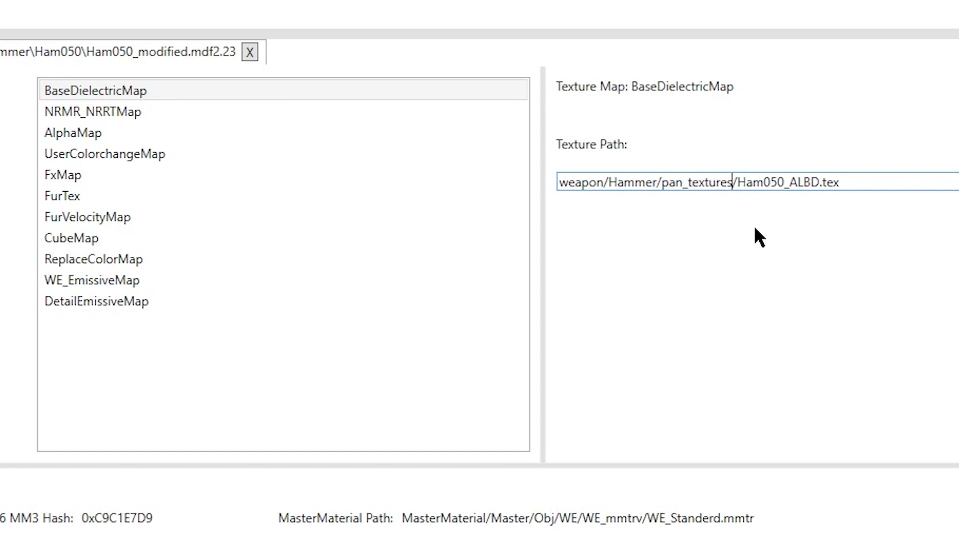
{"action": "left_click", "coordinate": [93, 111]}
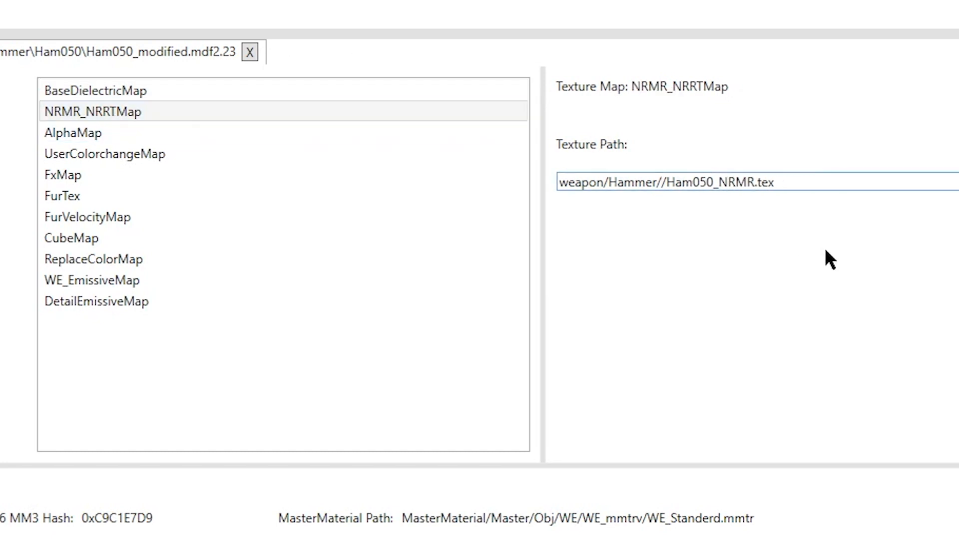
{"action": "left_click", "coordinate": [14, 28]}
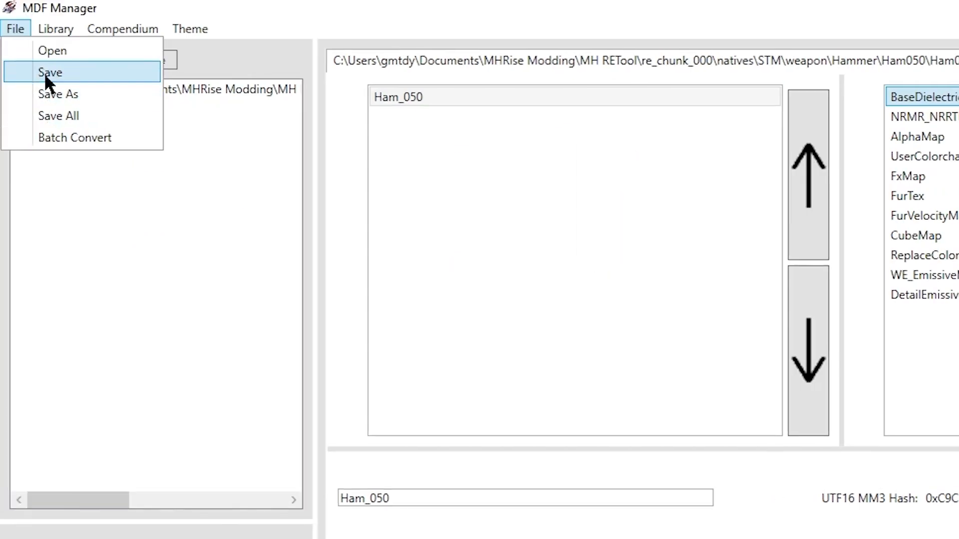
{"action": "left_click", "coordinate": [50, 71]}
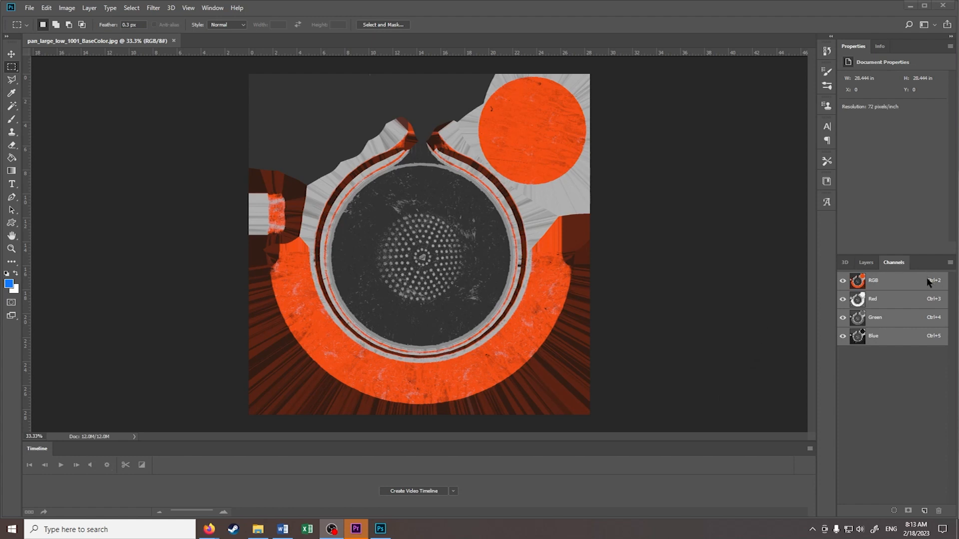
{"action": "mouse_move", "coordinate": [881, 355]}
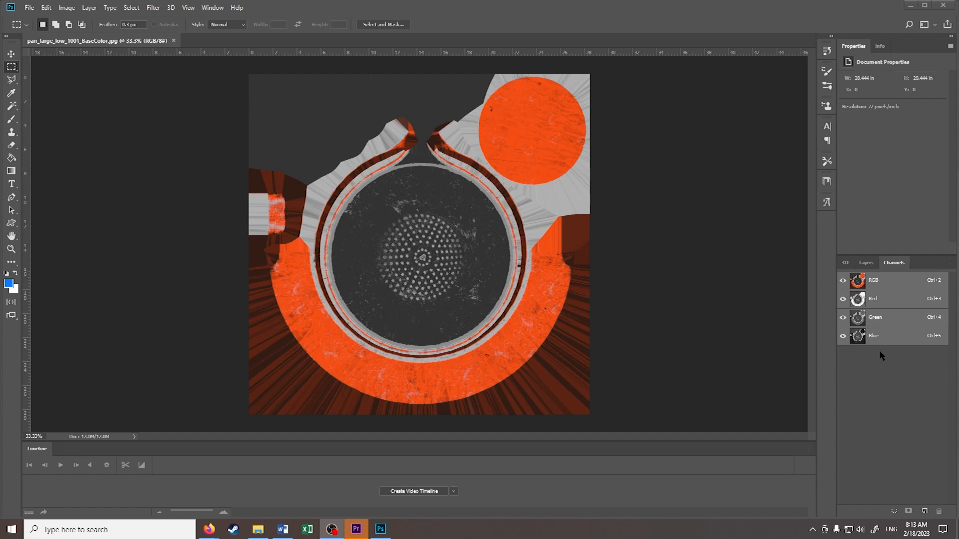
- Add an empty Alpha 1 channel to the pan's BaseColor texture
{"action": "left_click", "coordinate": [927, 511]}
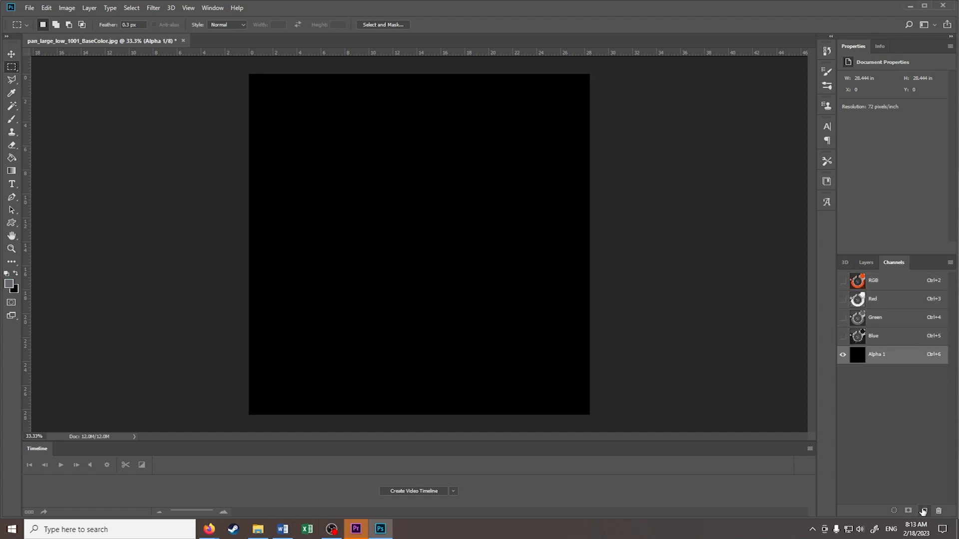
{"action": "left_click", "coordinate": [258, 529]}
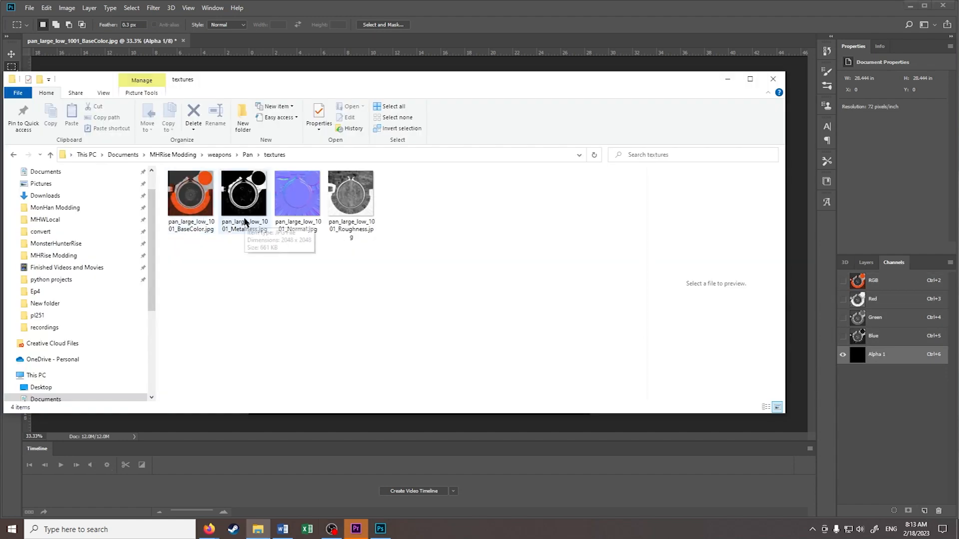
- Open pan_large_low_1001_Metalness.jpg and return to Photoshop's Pan_ALBD.psd
{"action": "double_click", "coordinate": [243, 193]}
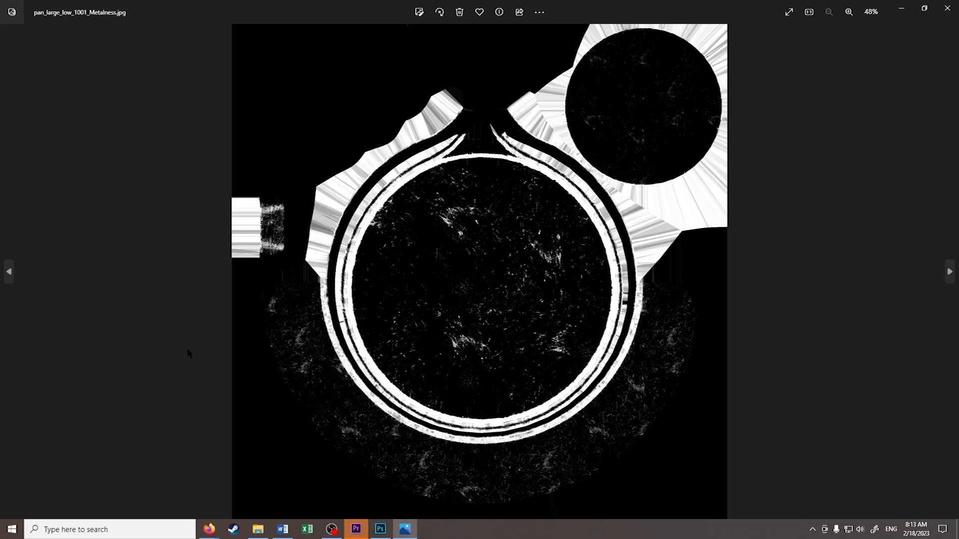
{"action": "mouse_move", "coordinate": [186, 353]}
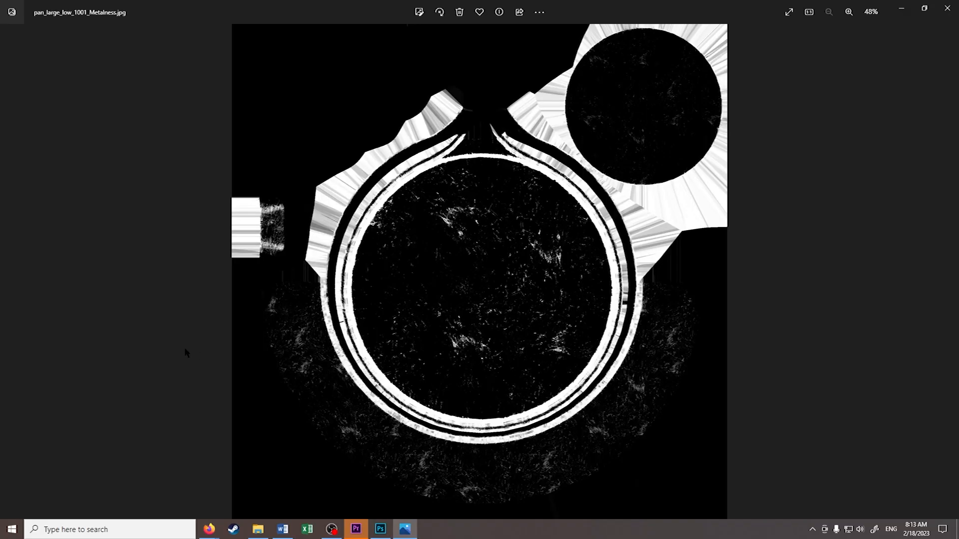
{"action": "left_click", "coordinate": [380, 529]}
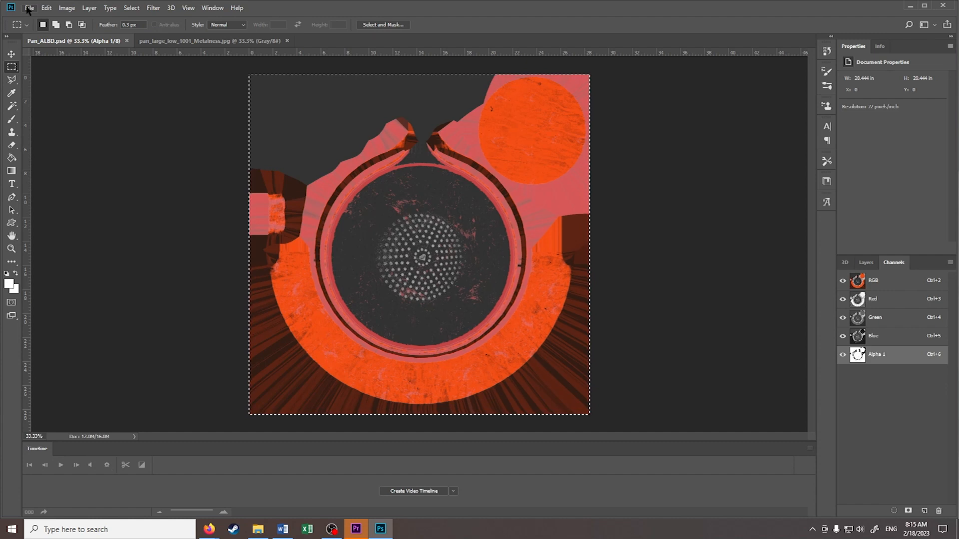
- Save Pan_ALBD as an Intel Texture Works DDS file
{"action": "left_click", "coordinate": [31, 8]}
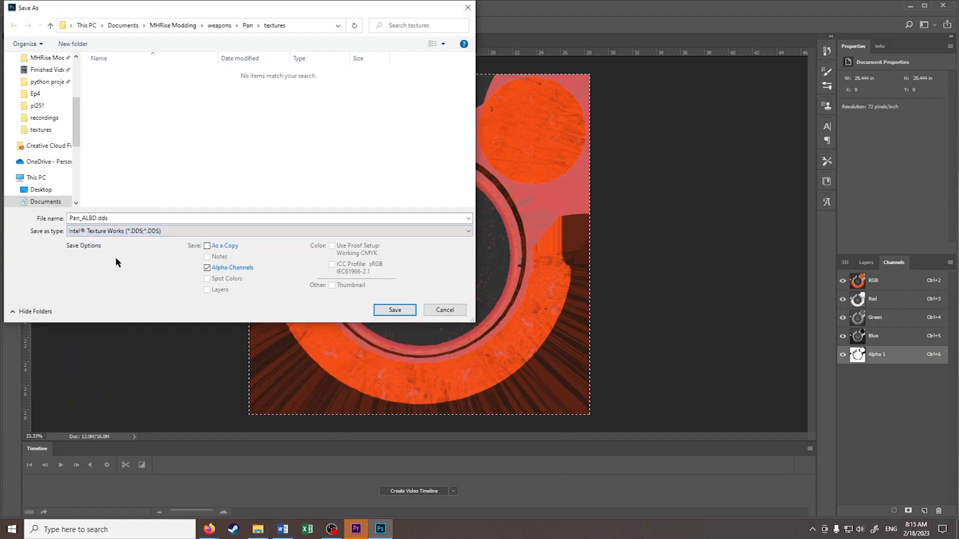
{"action": "left_click", "coordinate": [394, 310]}
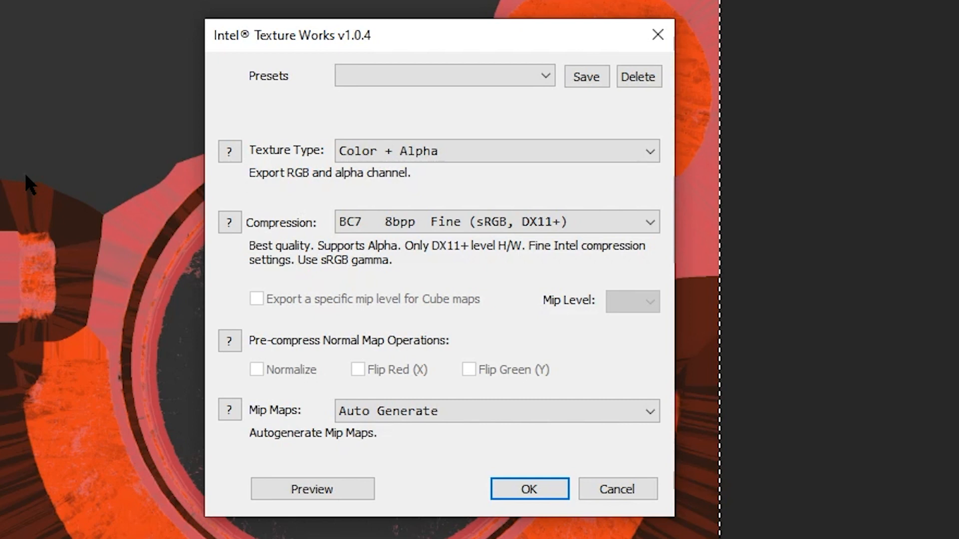
- Set texture type Color + Alpha with BC7 8bpp Fine sRGB compression
{"action": "left_click", "coordinate": [495, 151]}
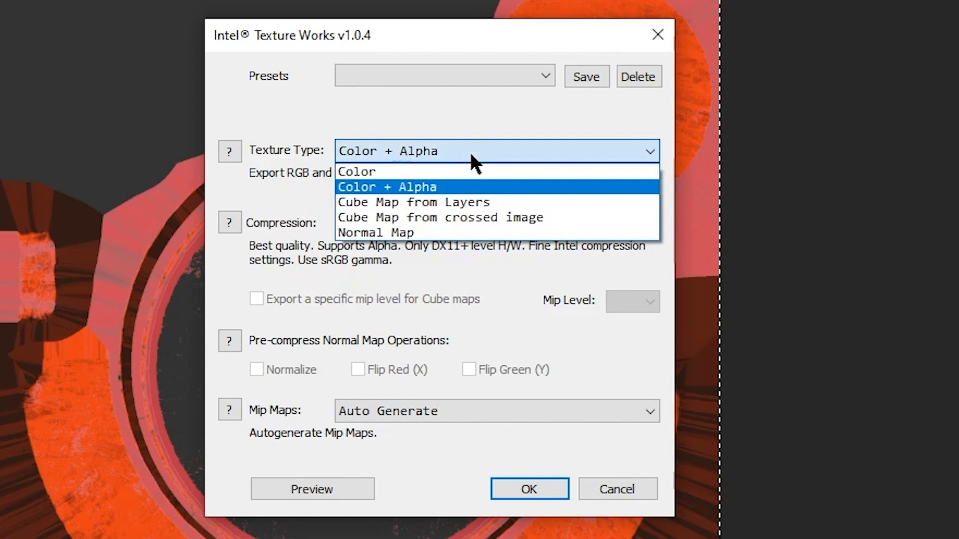
{"action": "left_click", "coordinate": [385, 187]}
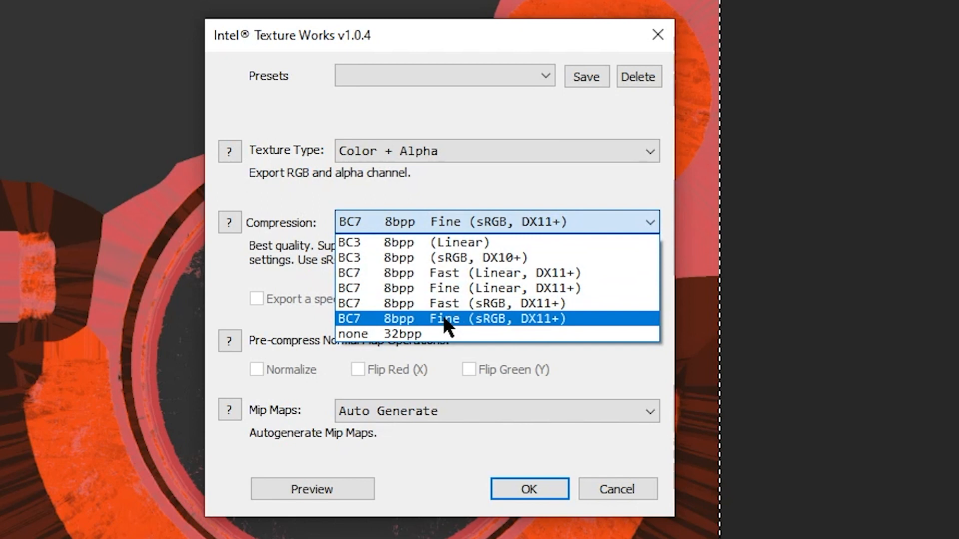
{"action": "left_click", "coordinate": [448, 319]}
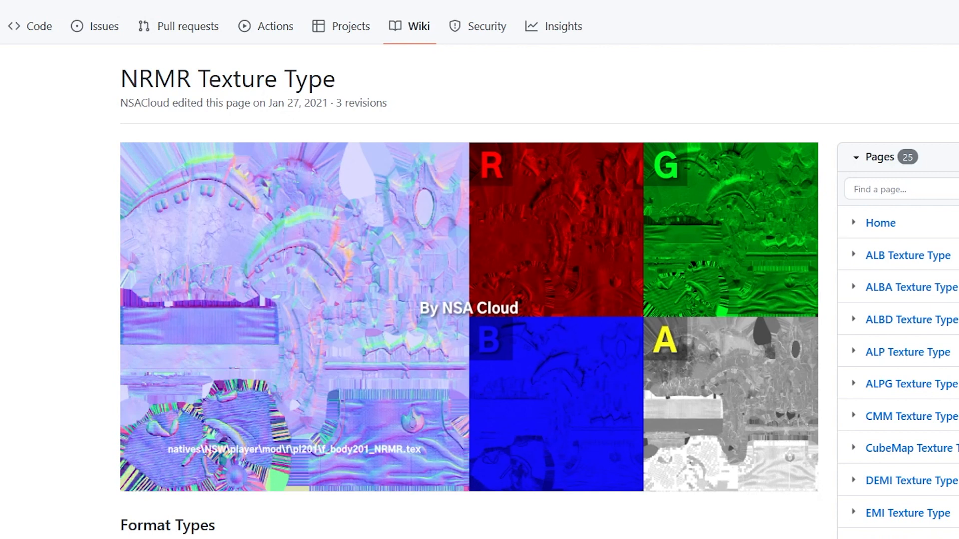
- Scroll to the NRMR wiki page's Channel Info table showing roughness in alpha
{"action": "scroll", "scroll_direction": "down", "scroll_amount": 3}
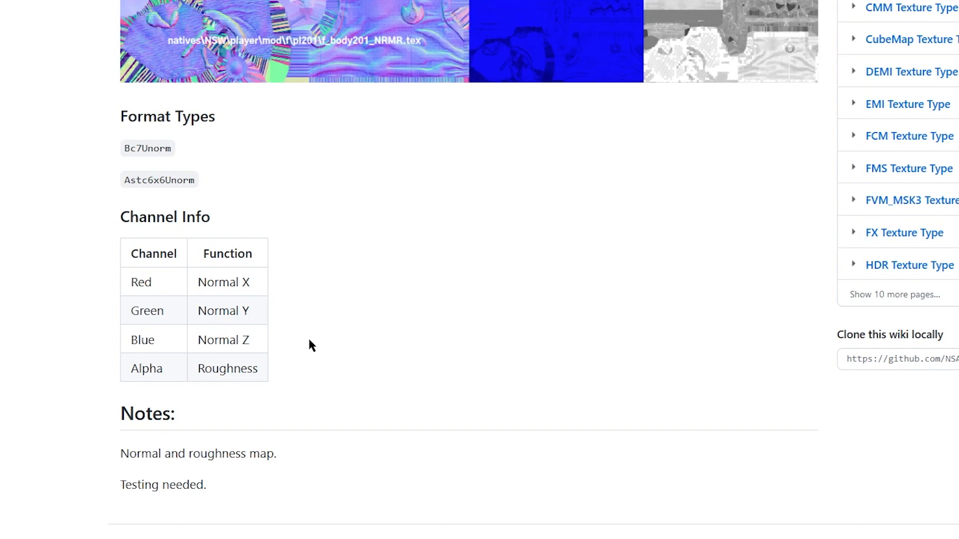
{"action": "mouse_move", "coordinate": [511, 280]}
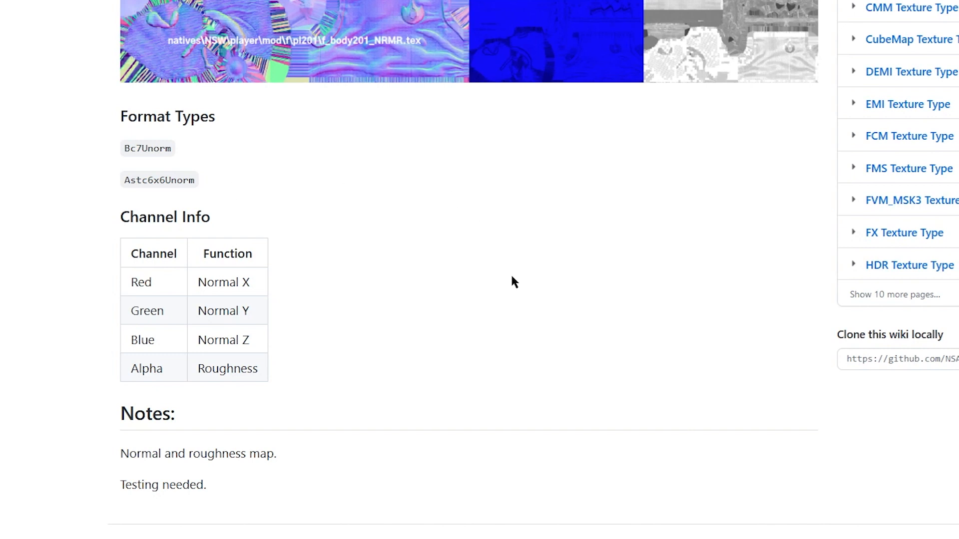
{"action": "mouse_move", "coordinate": [372, 440]}
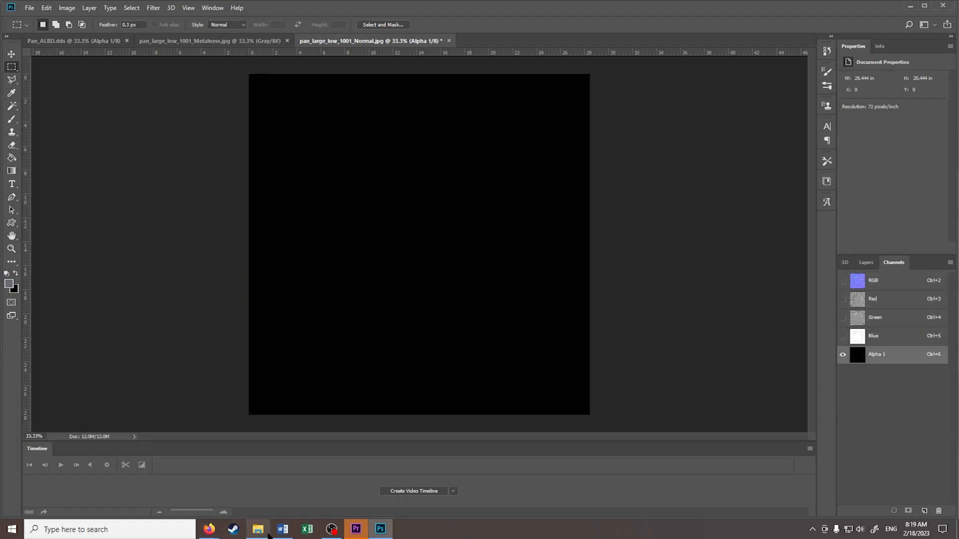
- Bring the Roughness texture into the normal map and start saving it as Pan_NRMR
{"action": "left_click", "coordinate": [257, 530]}
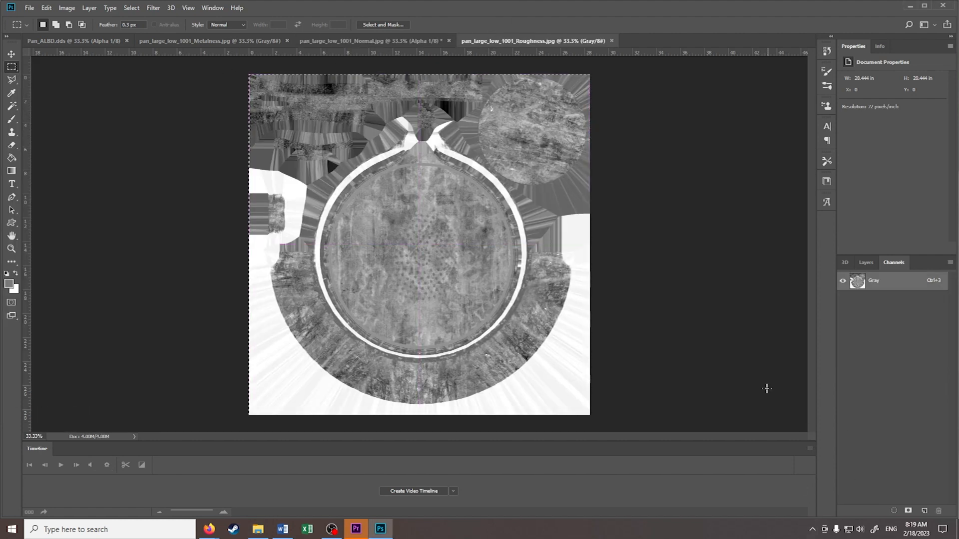
{"action": "left_click", "coordinate": [371, 40]}
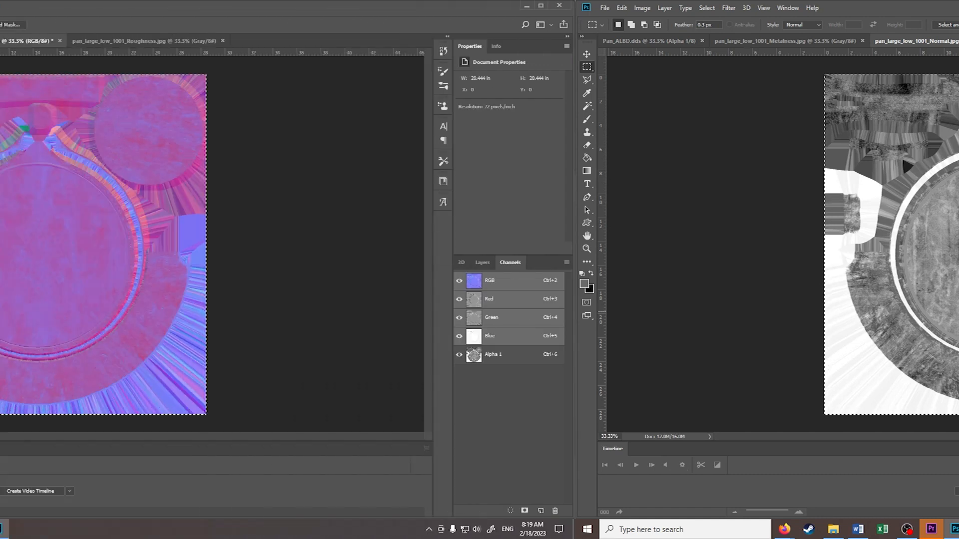
{"action": "key", "text": "Ctrl+Shift+S"}
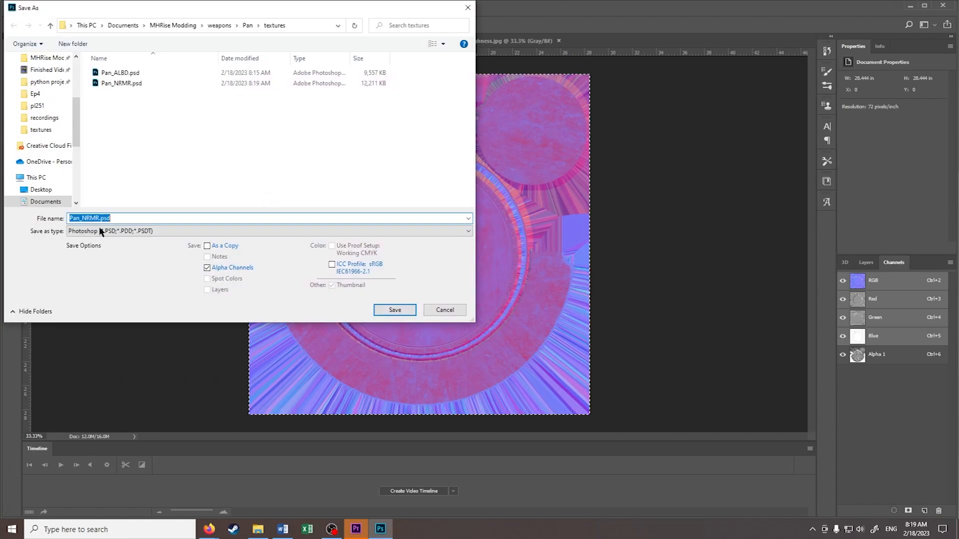
- Save Pan_NRMR as Intel Texture Works DDS with linear BC7 compression
{"action": "left_click", "coordinate": [139, 232]}
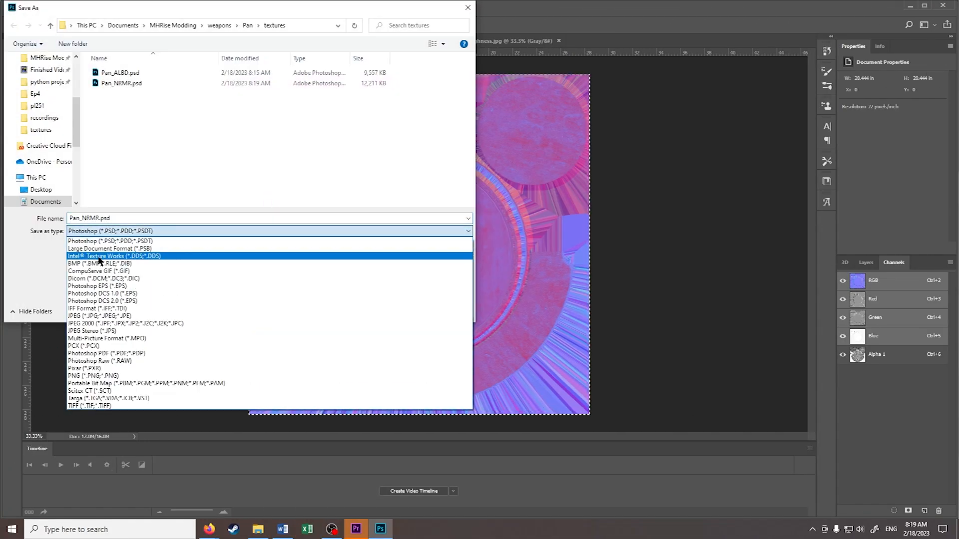
{"action": "left_click", "coordinate": [114, 256]}
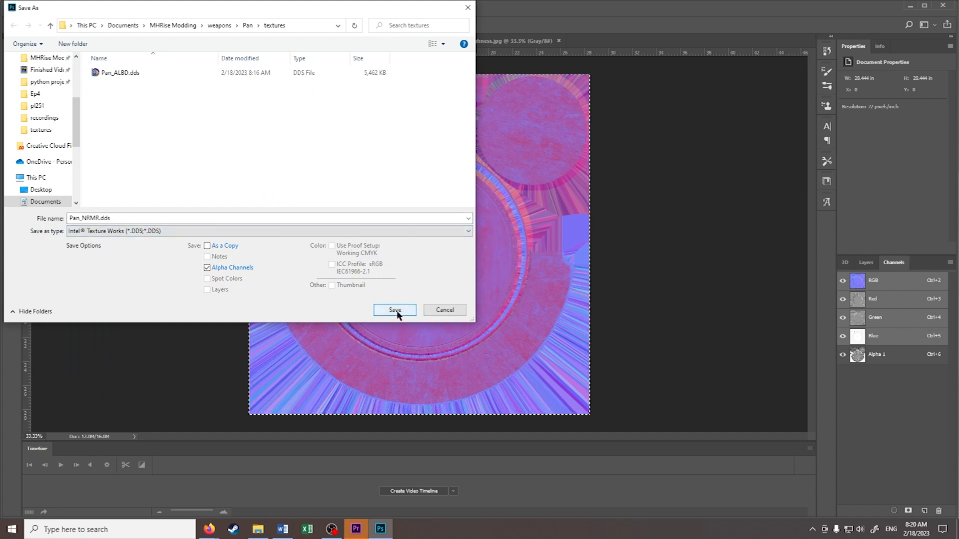
{"action": "left_click", "coordinate": [394, 310]}
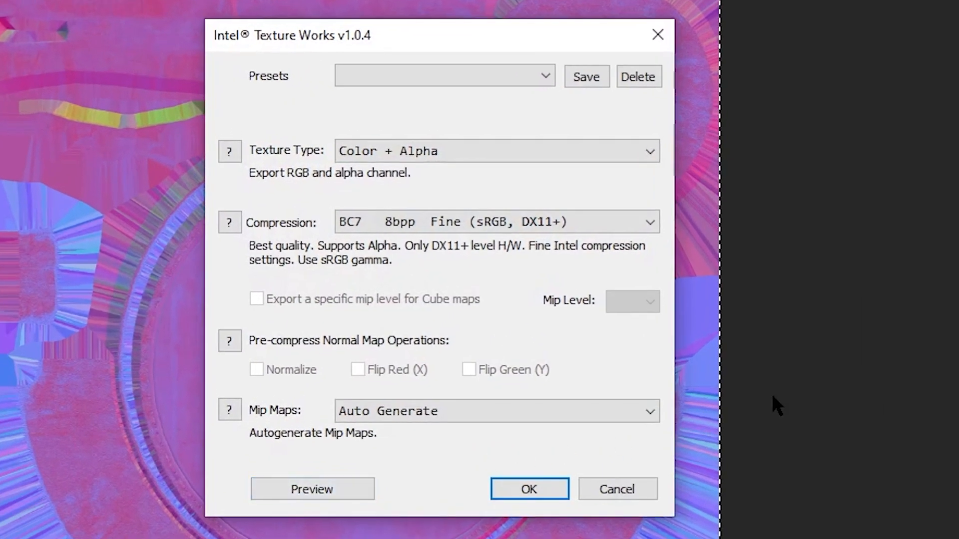
{"action": "mouse_move", "coordinate": [413, 179]}
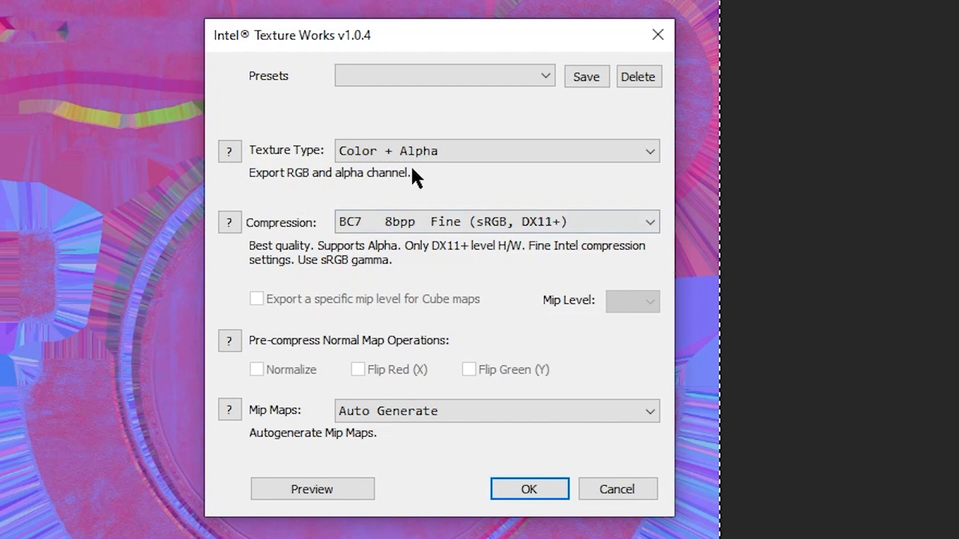
{"action": "mouse_move", "coordinate": [471, 146]}
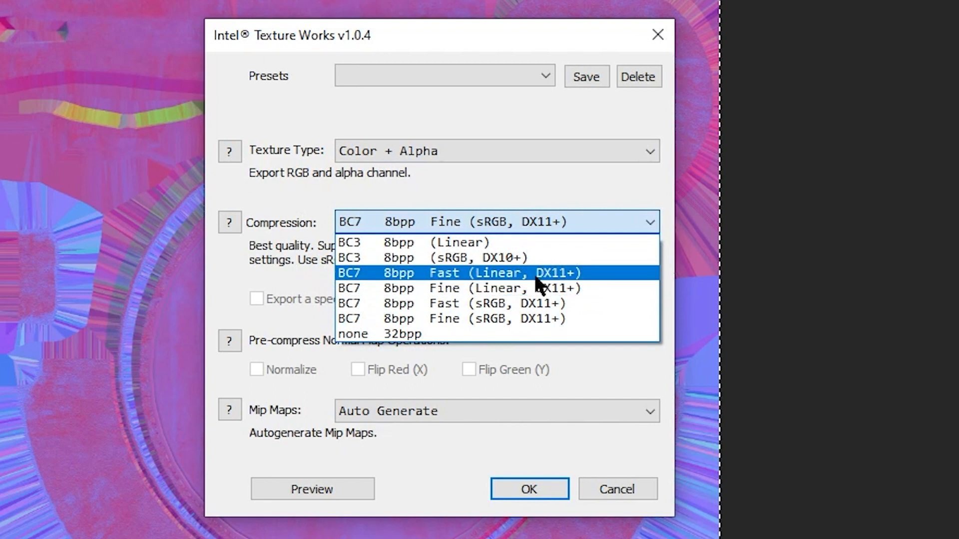
{"action": "left_click", "coordinate": [459, 272]}
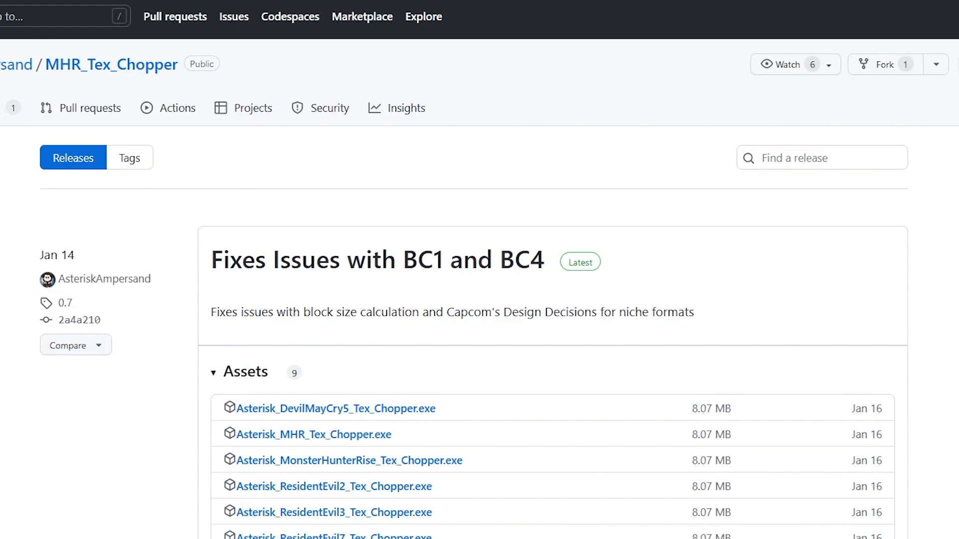
{"action": "mouse_move", "coordinate": [287, 437]}
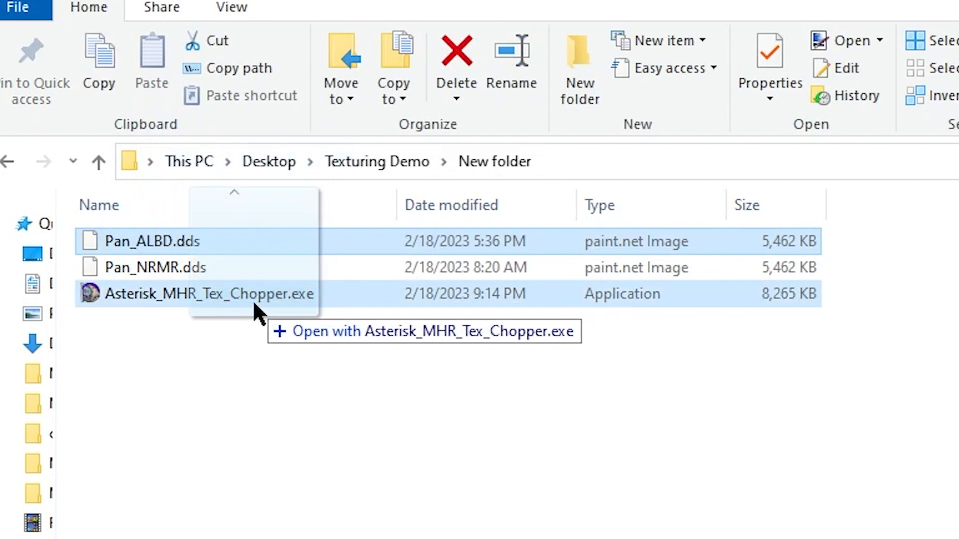
- Run Asterisk_MHR_Tex_Chopper on the Pan_ALBD and Pan_NRMR DDS files, allowing the unrecognised app
{"action": "double_click", "coordinate": [207, 293]}
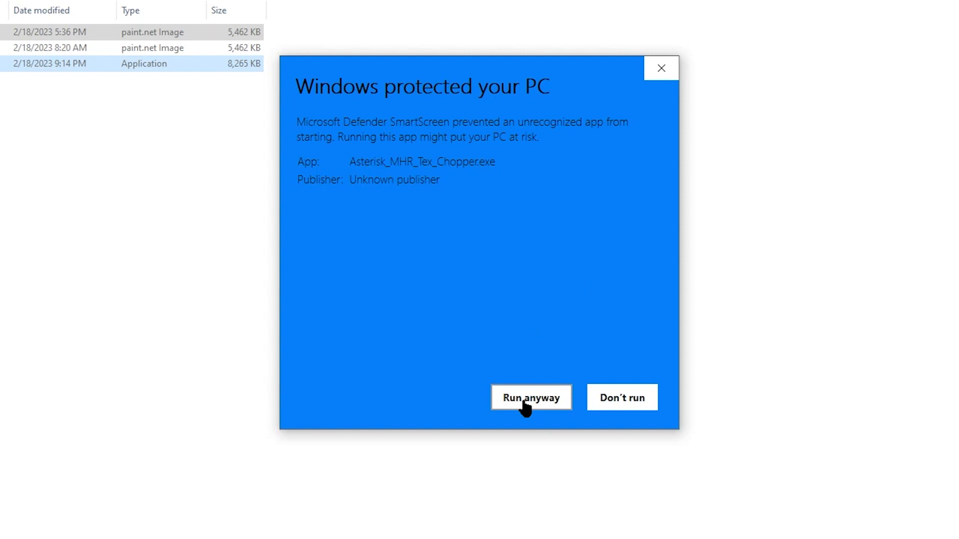
{"action": "left_click", "coordinate": [531, 398]}
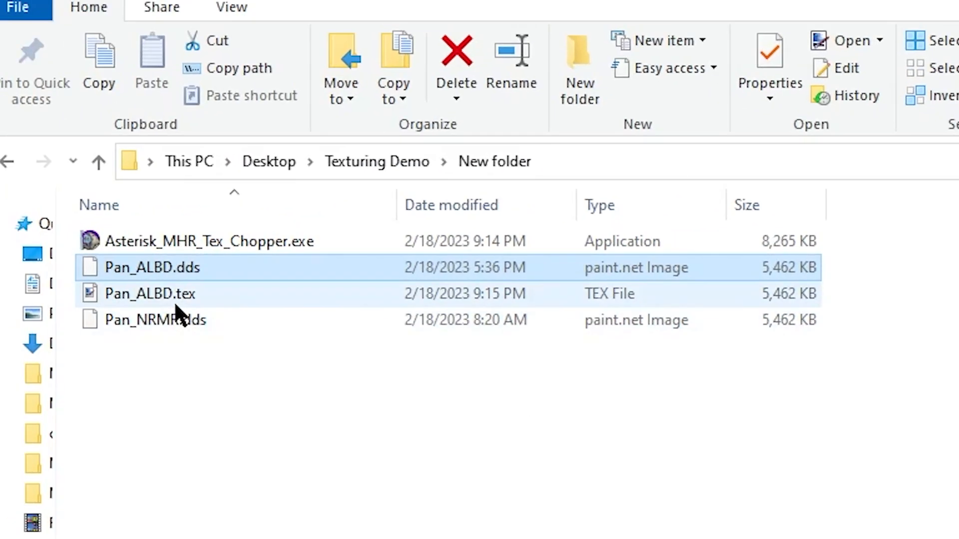
{"action": "mouse_move", "coordinate": [180, 313]}
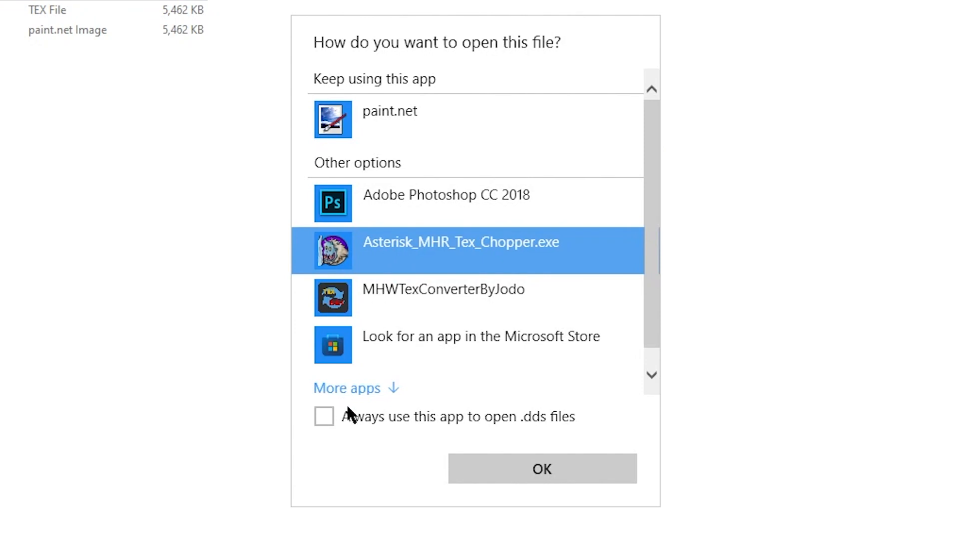
{"action": "left_click", "coordinate": [541, 470]}
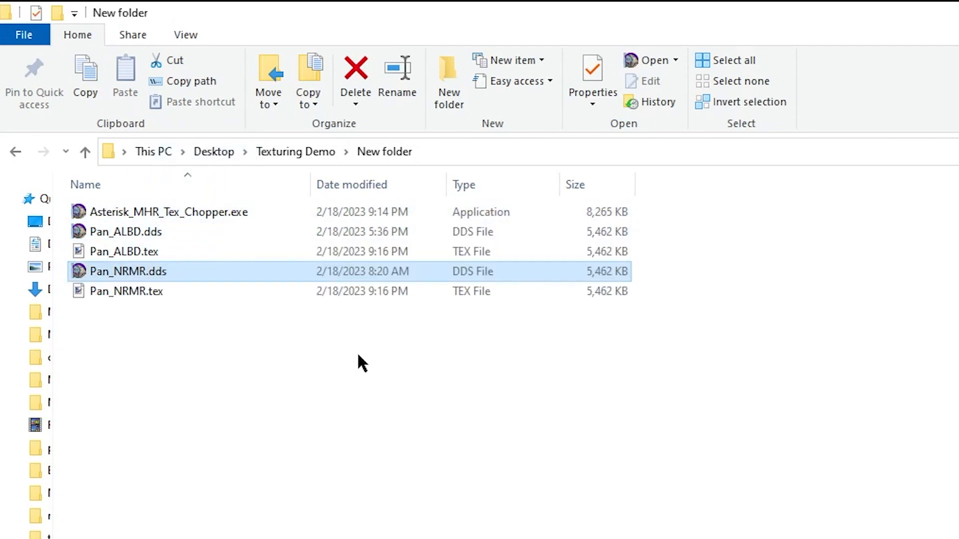
- Rename Pan_ALBD.tex to Pan_ALBD.tex.28
{"action": "left_click", "coordinate": [125, 252]}
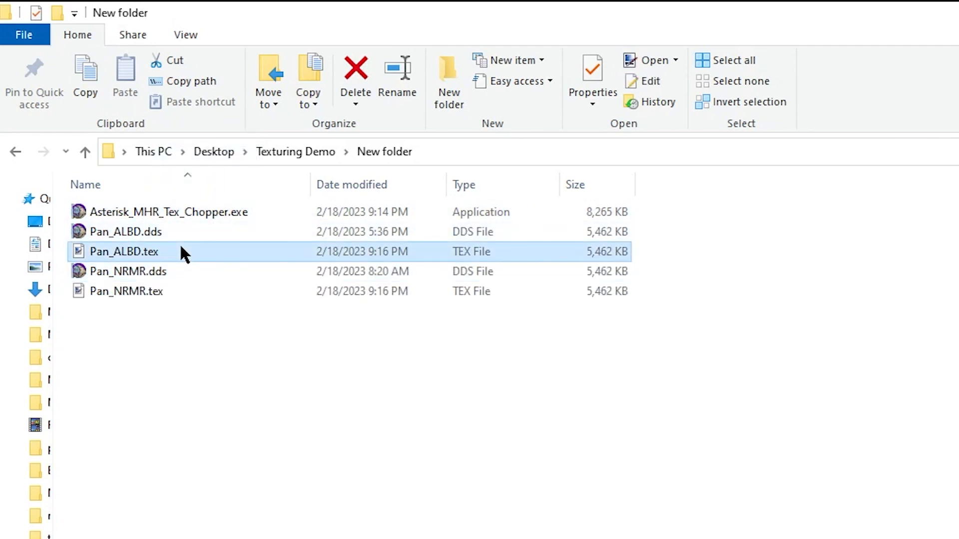
{"action": "right_click", "coordinate": [123, 252]}
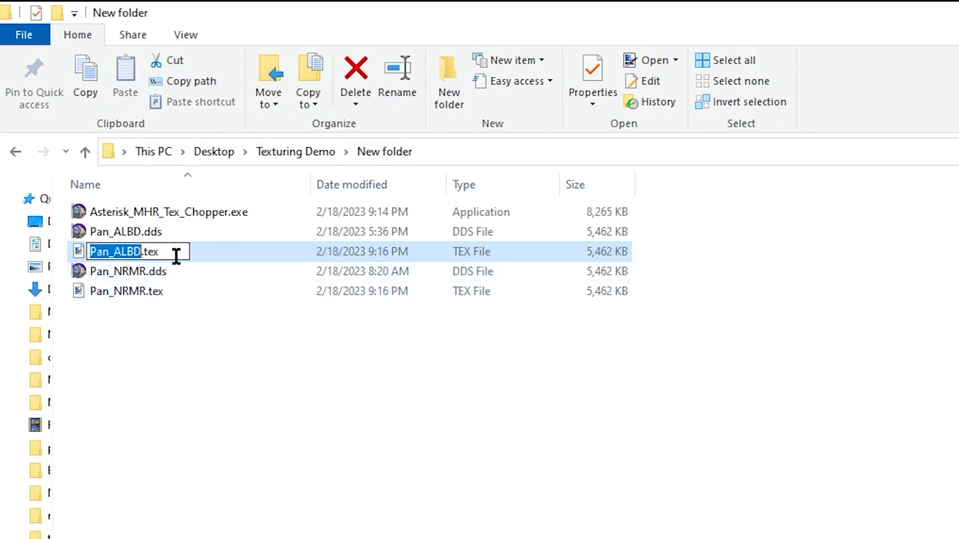
{"action": "type", "text": ".28"}
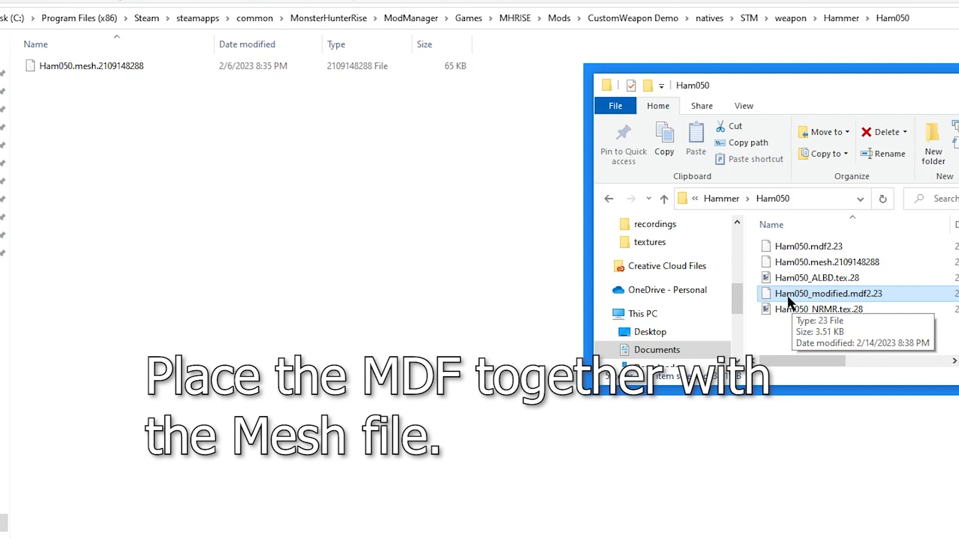
- Move Ham050_modified.mdf2.23 beside Ham050.mesh and rename it Ham050.mdf2.23
{"action": "left_click_drag", "start_coordinate": [826, 294], "coordinate": [317, 263]}
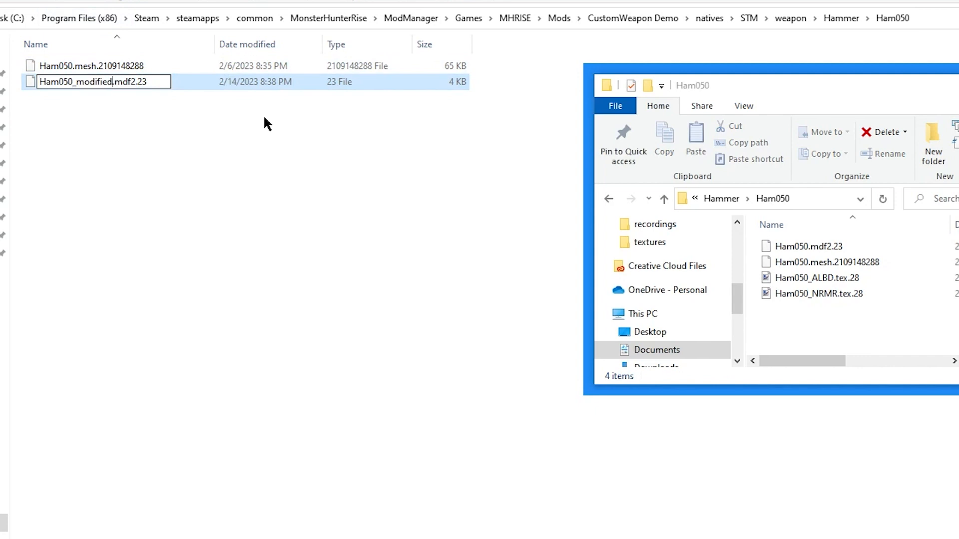
{"action": "key", "text": "Enter"}
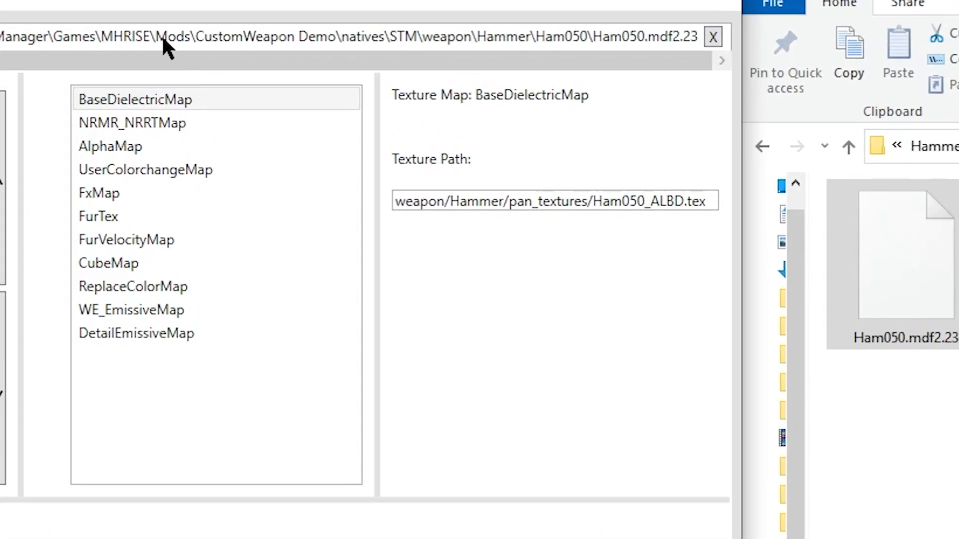
- Set the BaseDielectricMap texture path to Pan_ALBD.tex, replacing Ham050 with Pan
{"action": "left_click", "coordinate": [592, 202]}
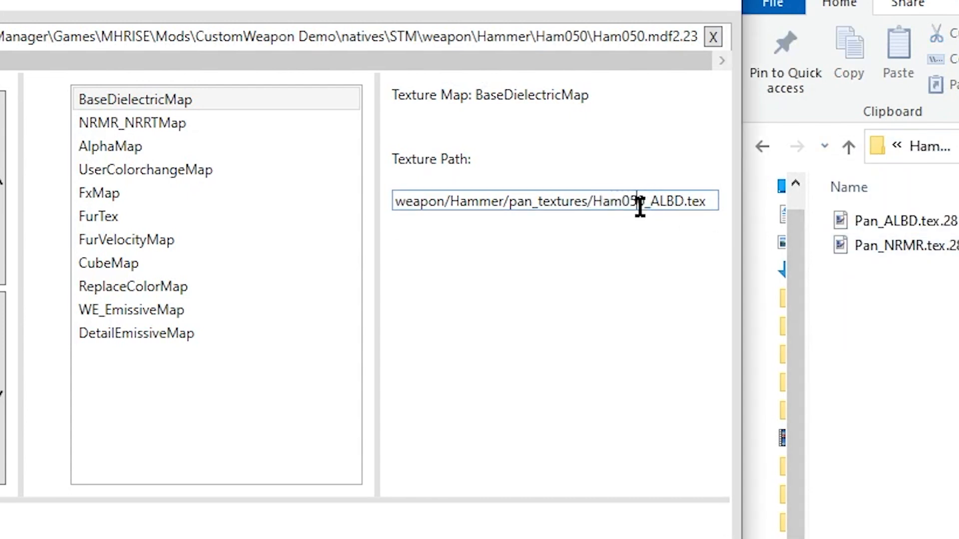
{"action": "double_click", "coordinate": [631, 202]}
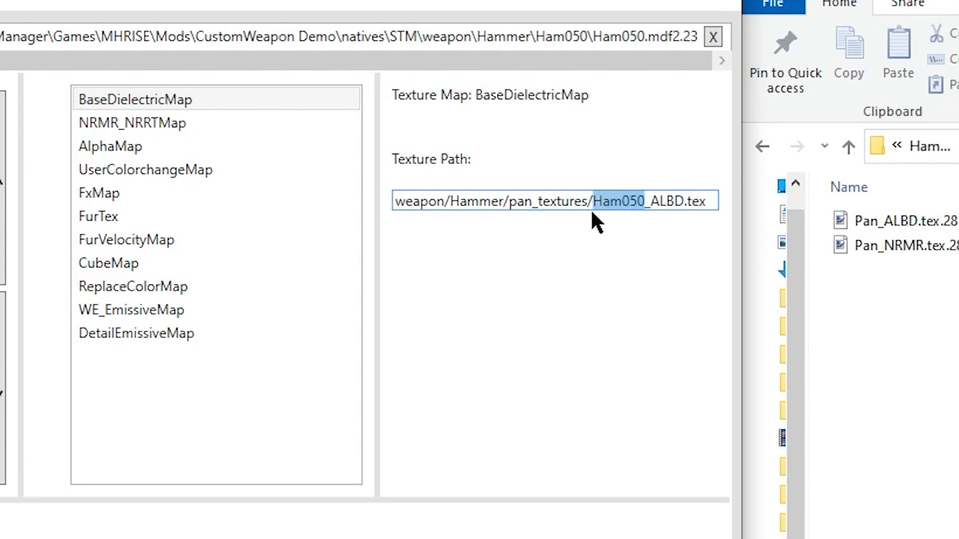
{"action": "type", "text": "Pan"}
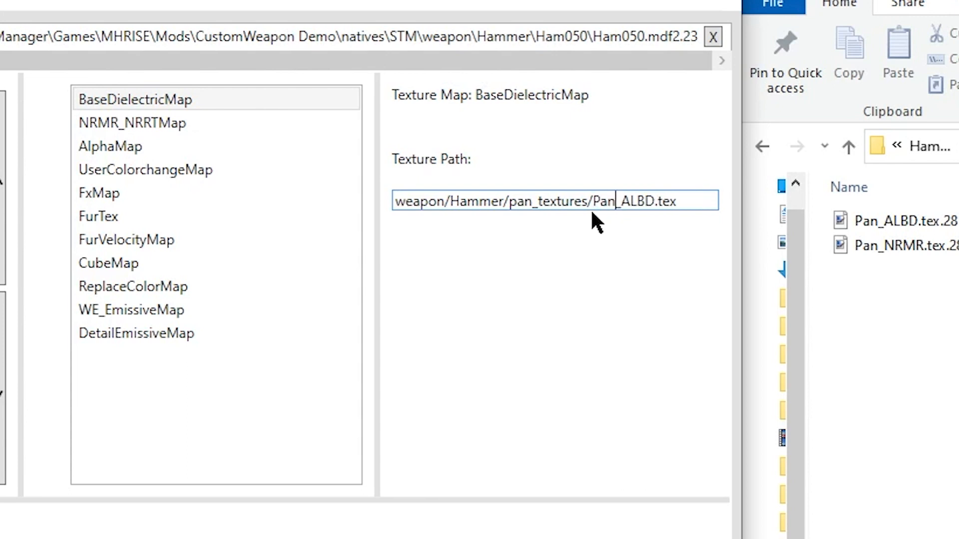
- Set the NRMR_NRRTMap texture path to Pan_NRMR.tex, replacing the OP prefix with Pan
{"action": "left_click", "coordinate": [133, 123]}
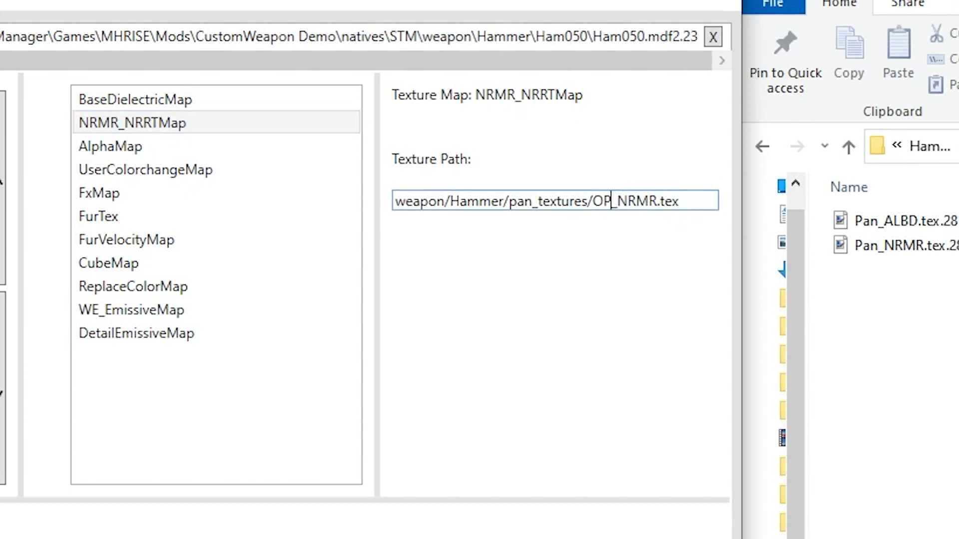
{"action": "key", "text": "Backspace"}
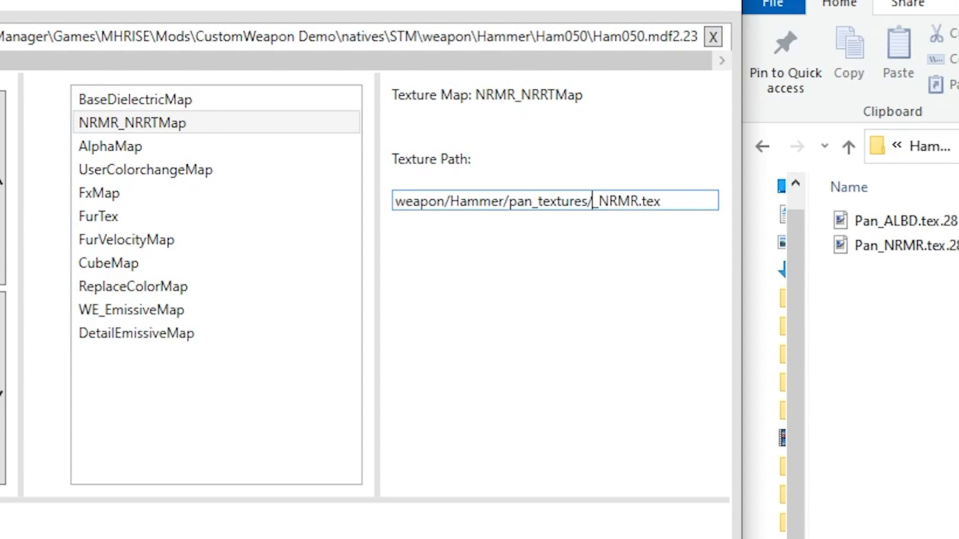
{"action": "type", "text": "Pan"}
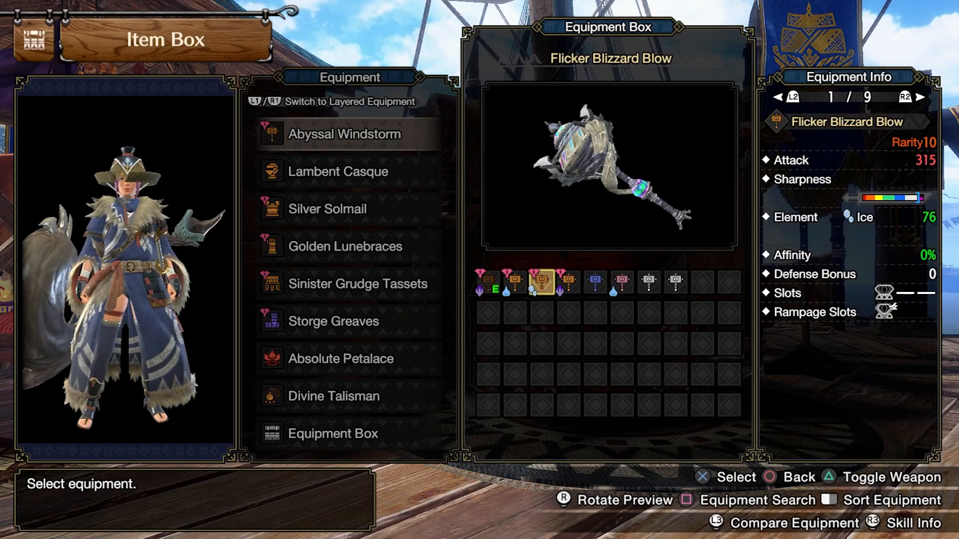
- View the Flicker Blizzard Blow hammer in the Equipment Box
{"action": "left_click", "coordinate": [648, 284]}
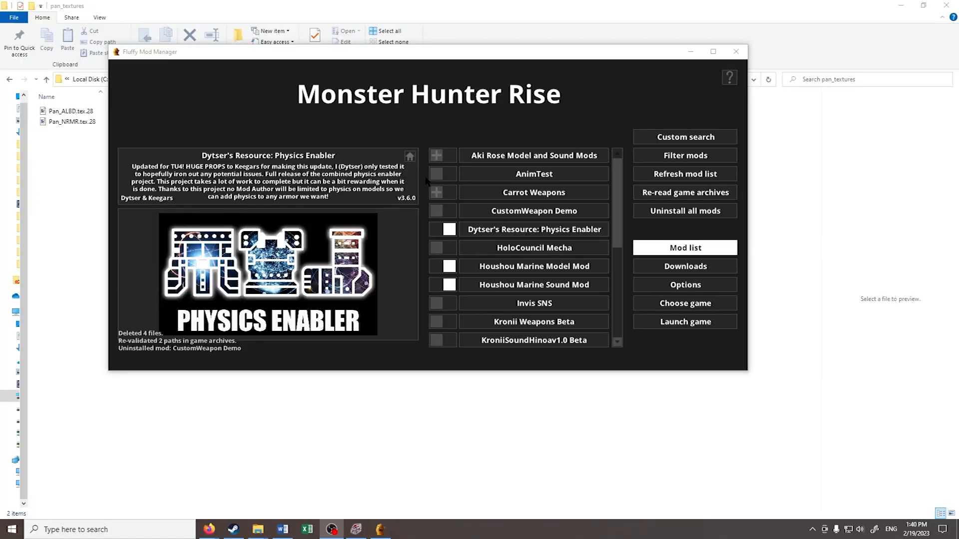
- Enable CustomWeapon Demo in the mod list so its files install
{"action": "left_click", "coordinate": [442, 211]}
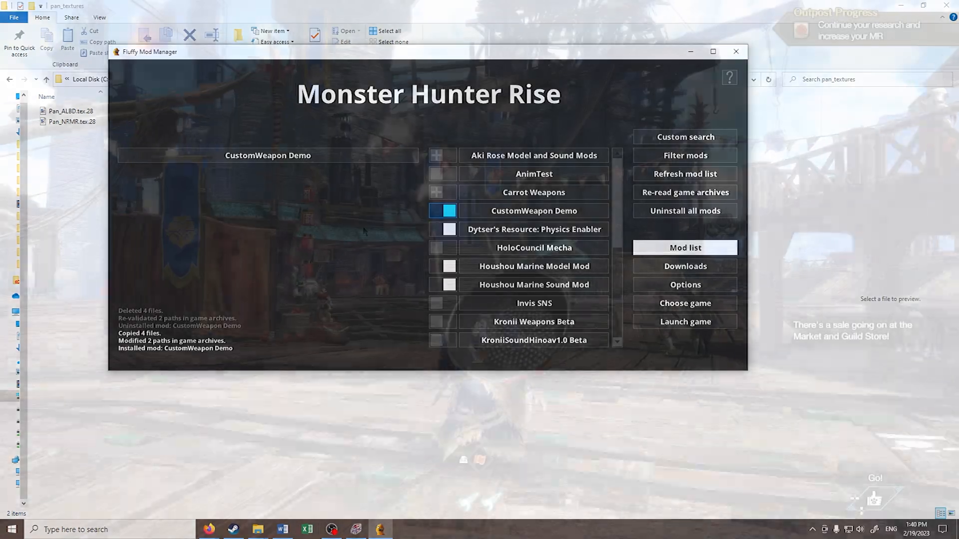